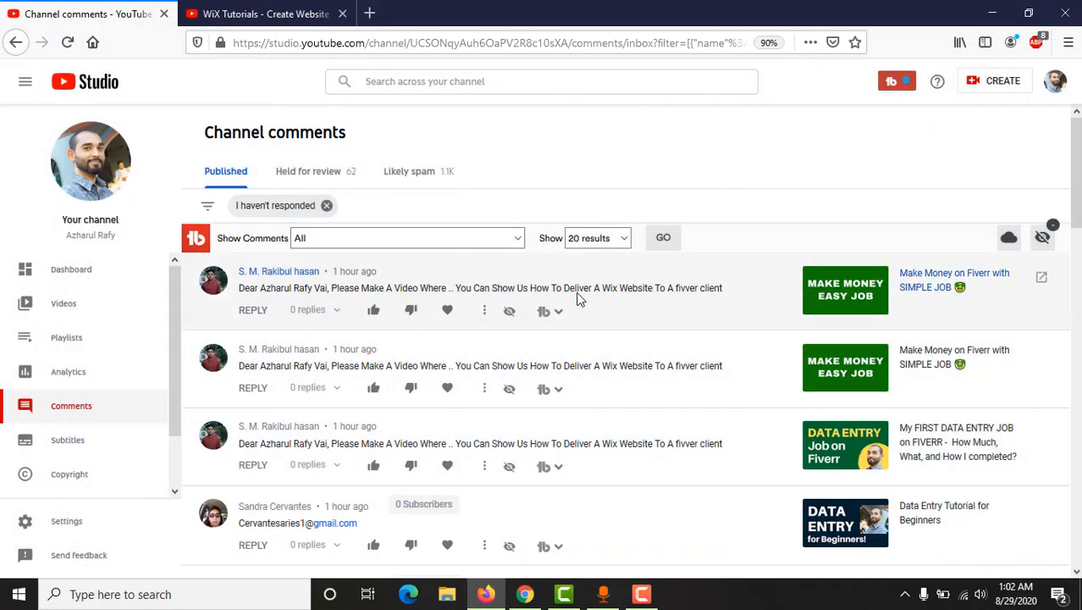
Highlight the 'How To Deliver A Wix Website' comment, then go to the WiX Tutorials playlist
{"action": "left_click_drag", "start_coordinate": [532, 288], "coordinate": [673, 288]}
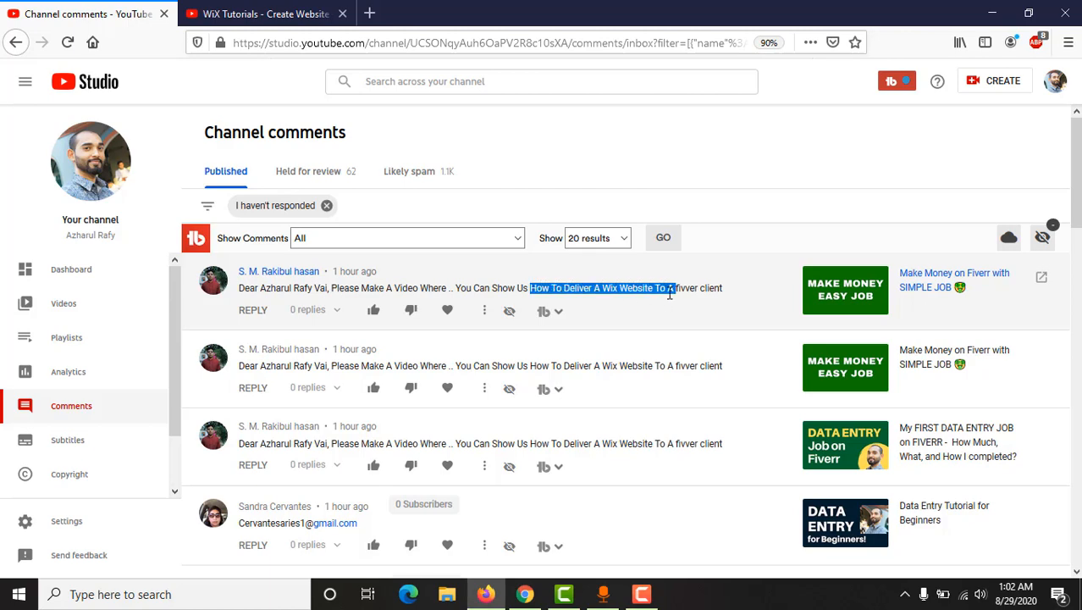
{"action": "left_click", "coordinate": [254, 13]}
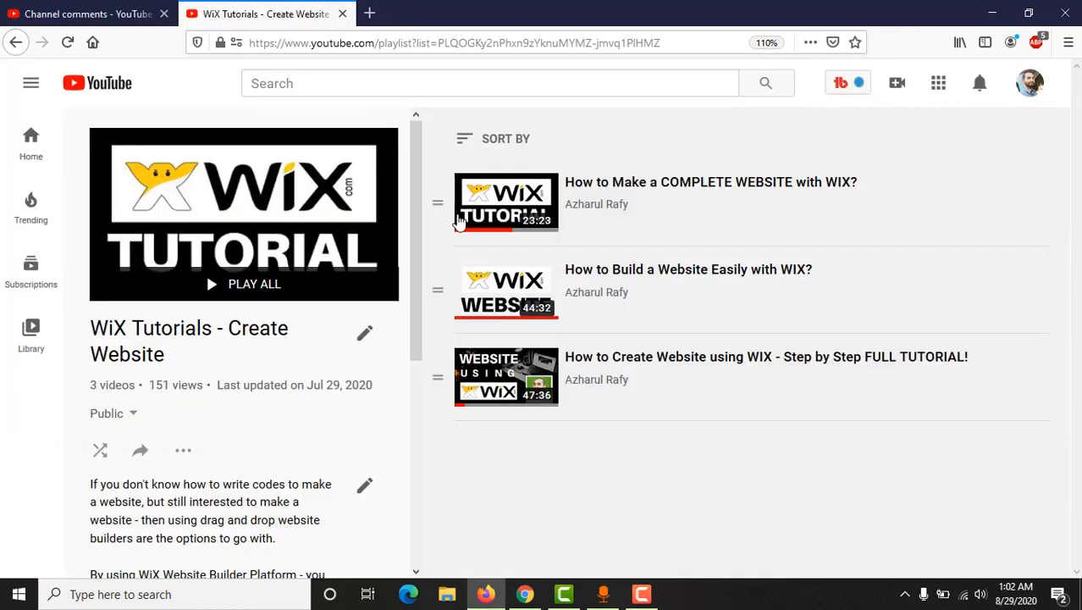
{"action": "mouse_move", "coordinate": [427, 51]}
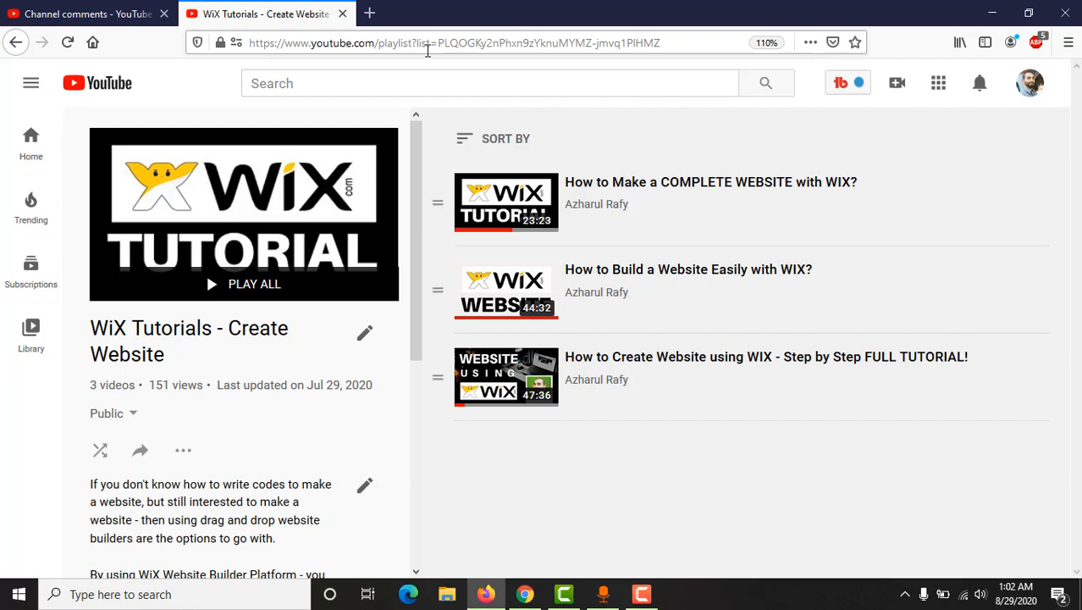
{"action": "mouse_move", "coordinate": [489, 411]}
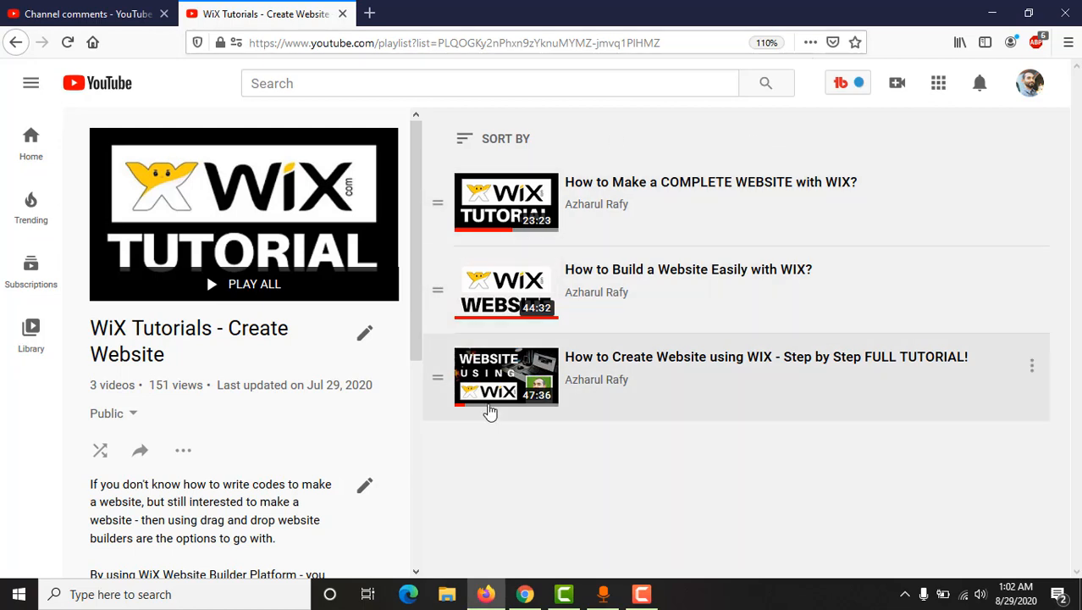
{"action": "mouse_move", "coordinate": [617, 493]}
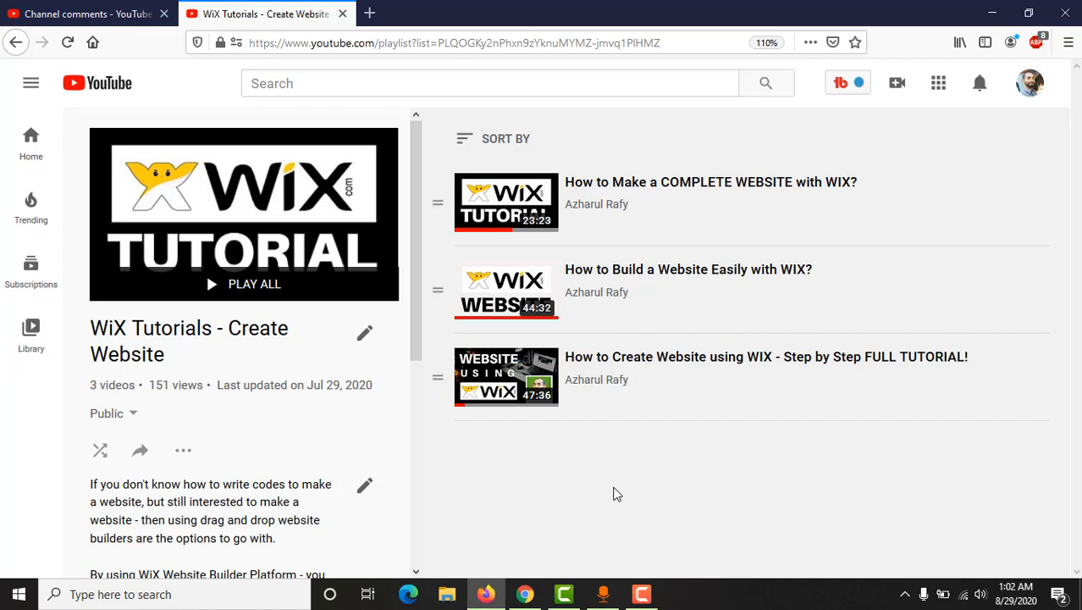
{"action": "mouse_move", "coordinate": [611, 484]}
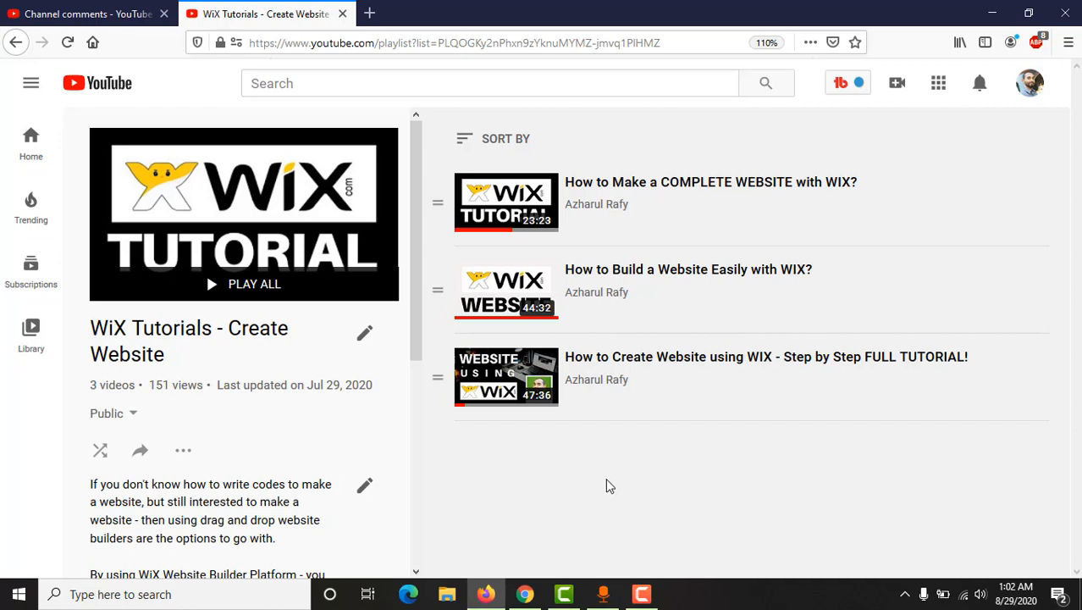
{"action": "mouse_move", "coordinate": [601, 488]}
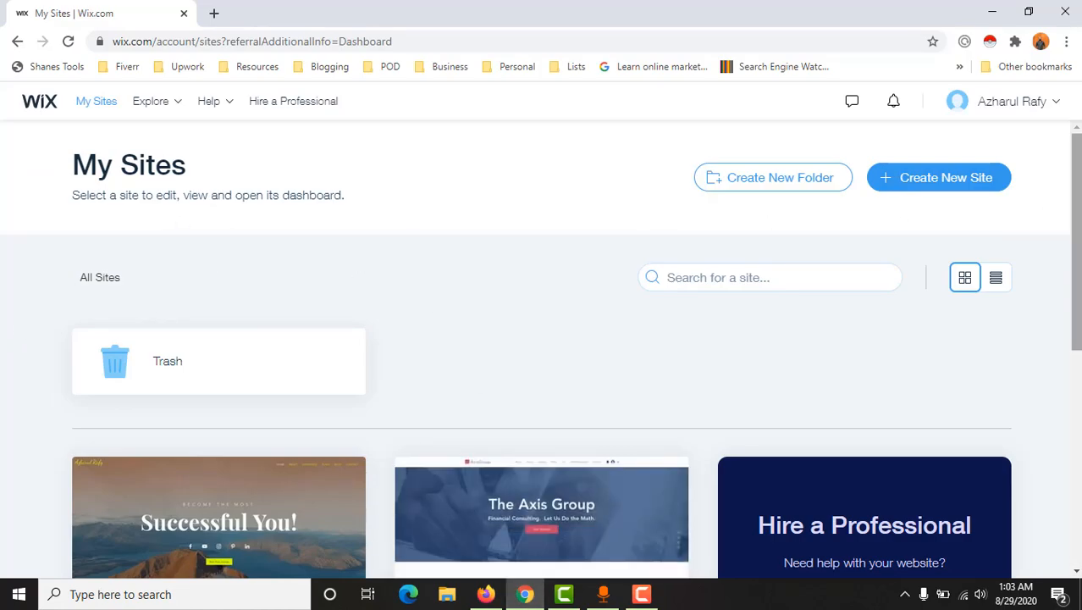
Scroll to the Code Free Website card and open its Site Actions menu
{"action": "scroll", "scroll_direction": "down", "scroll_amount": 3}
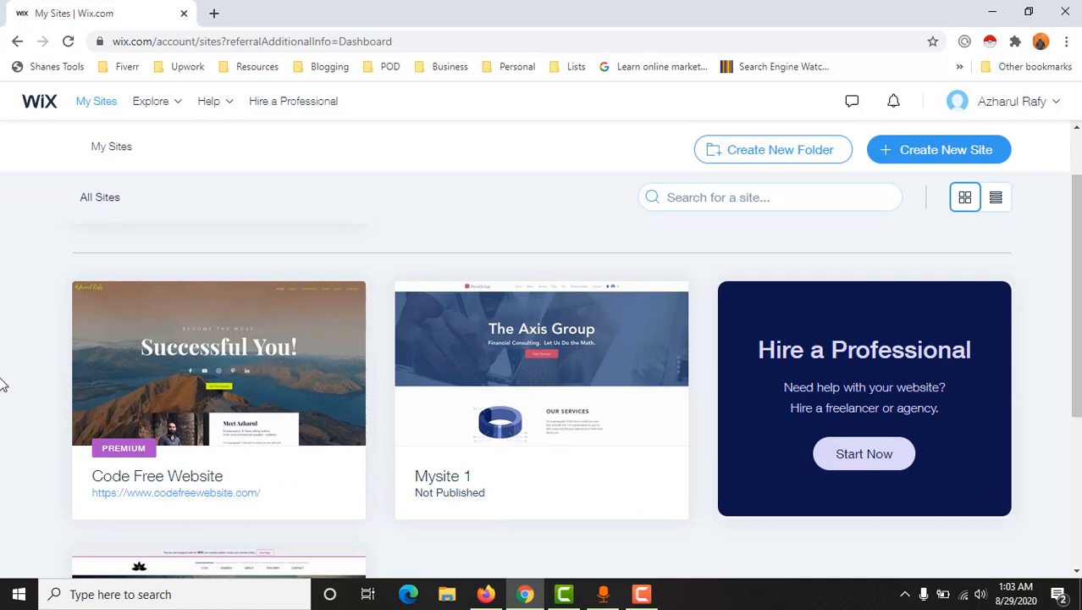
{"action": "mouse_move", "coordinate": [55, 464]}
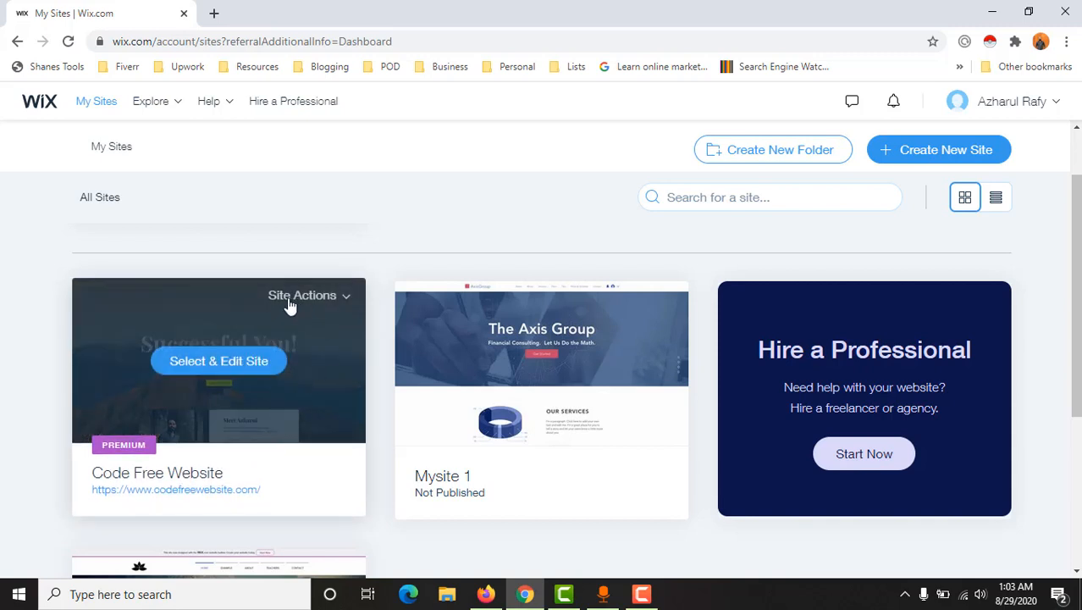
{"action": "left_click", "coordinate": [309, 295]}
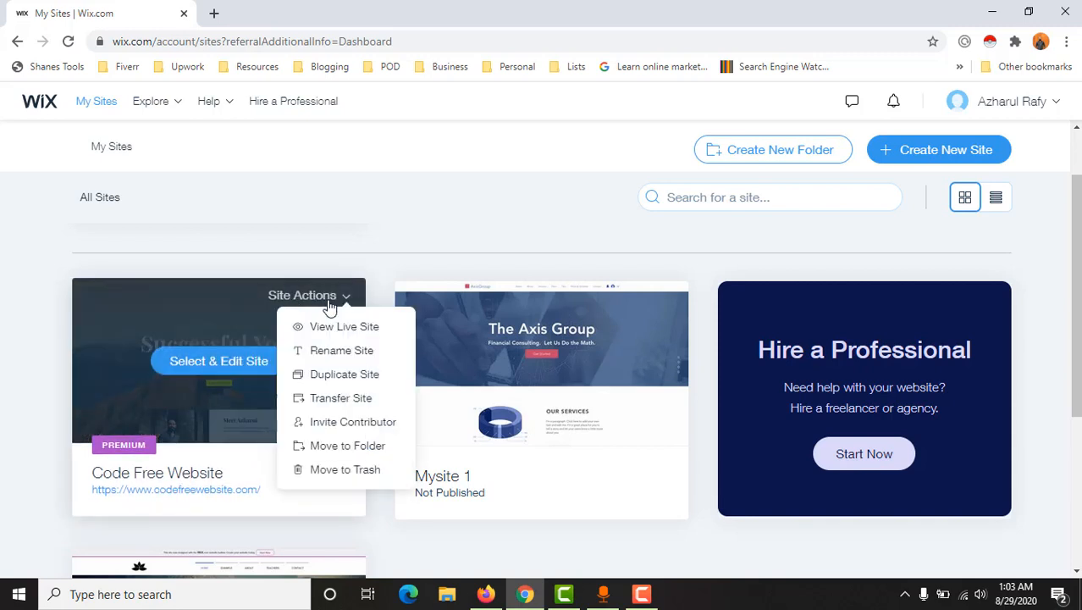
{"action": "mouse_move", "coordinate": [335, 403]}
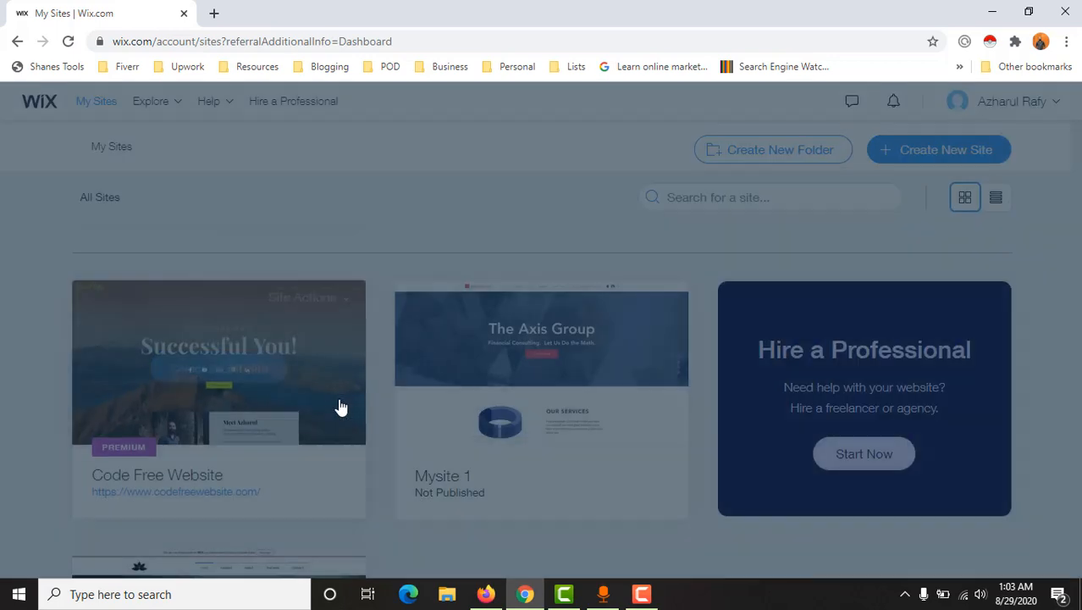
{"action": "mouse_move", "coordinate": [5, 438]}
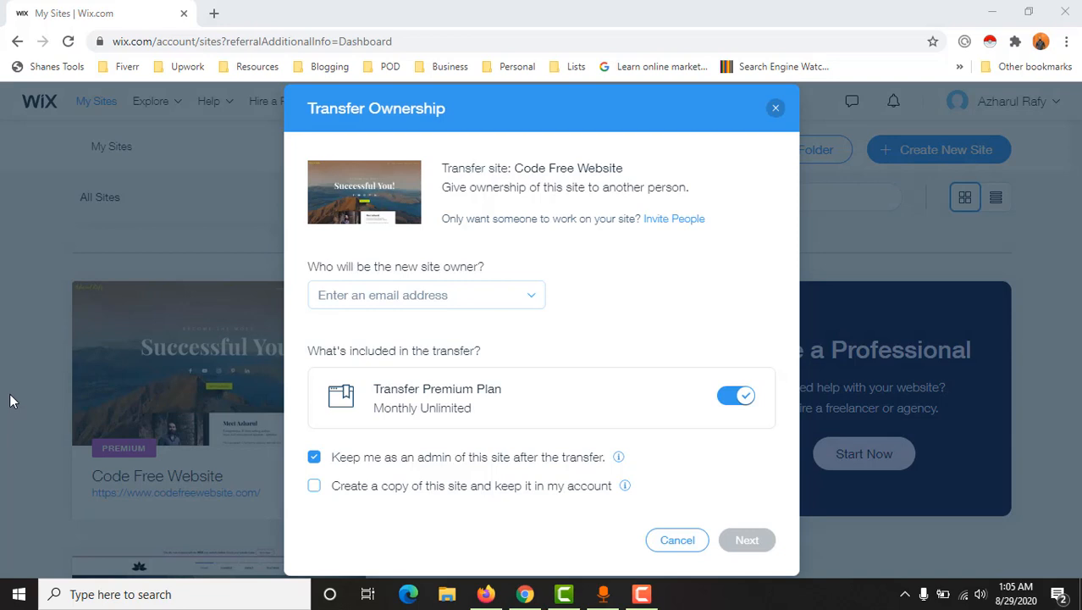
{"action": "mouse_move", "coordinate": [474, 117]}
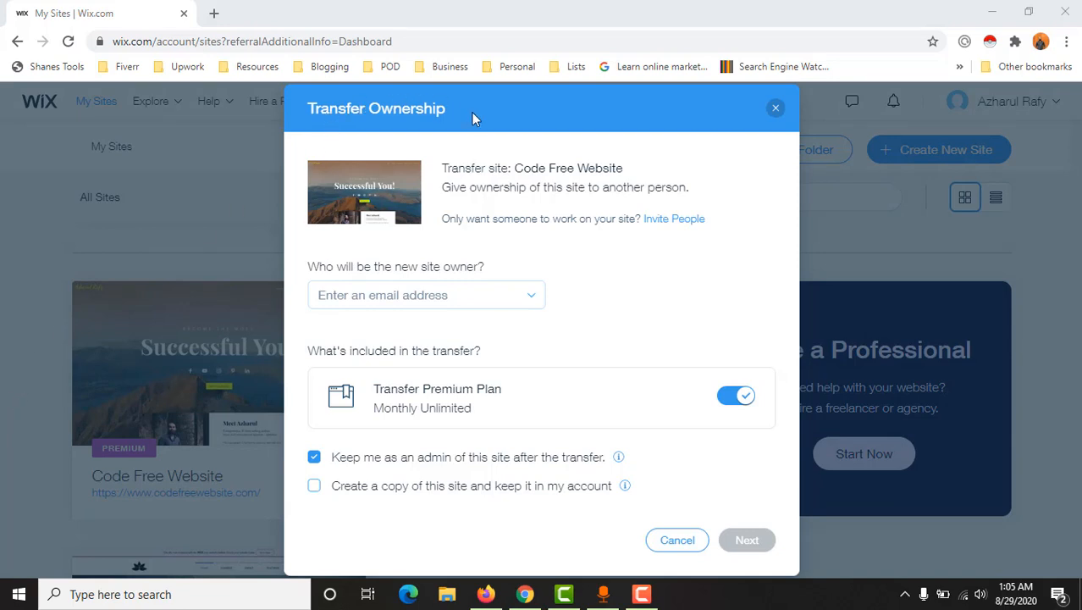
{"action": "mouse_move", "coordinate": [703, 275]}
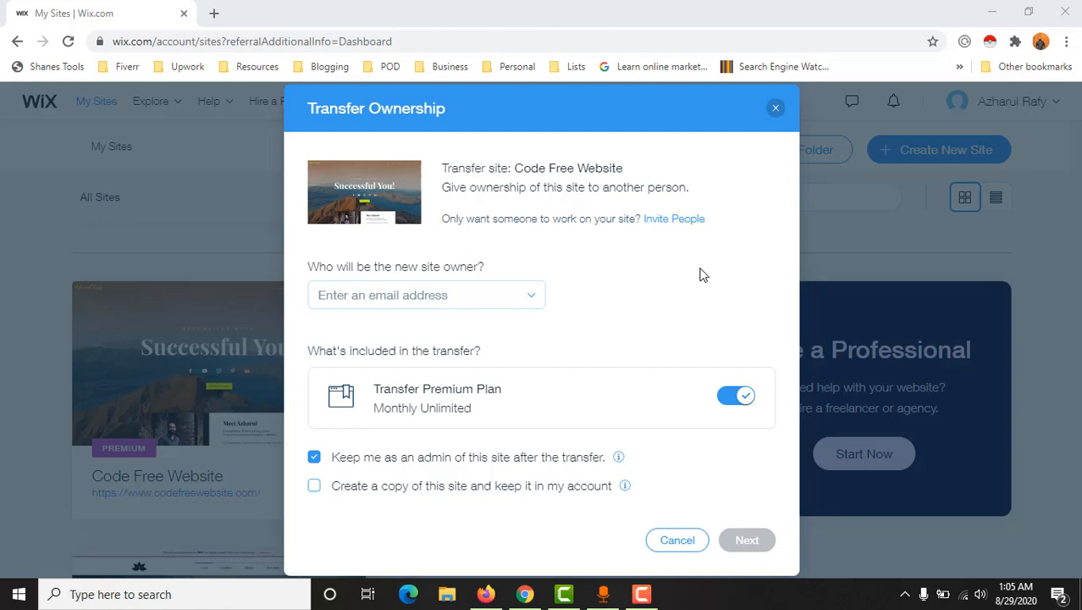
{"action": "mouse_move", "coordinate": [640, 315]}
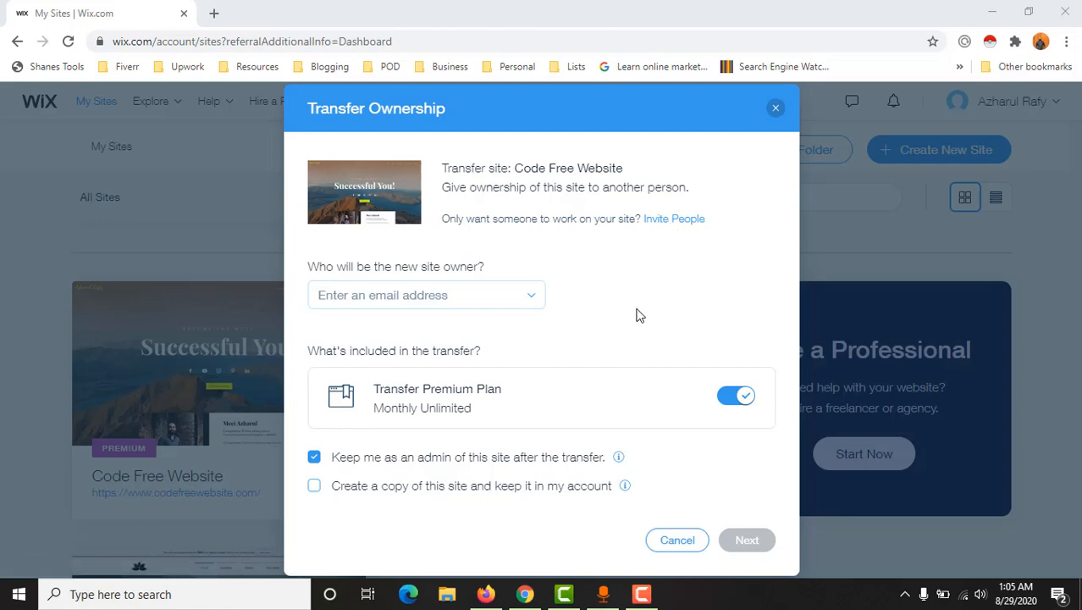
{"action": "mouse_move", "coordinate": [50, 376]}
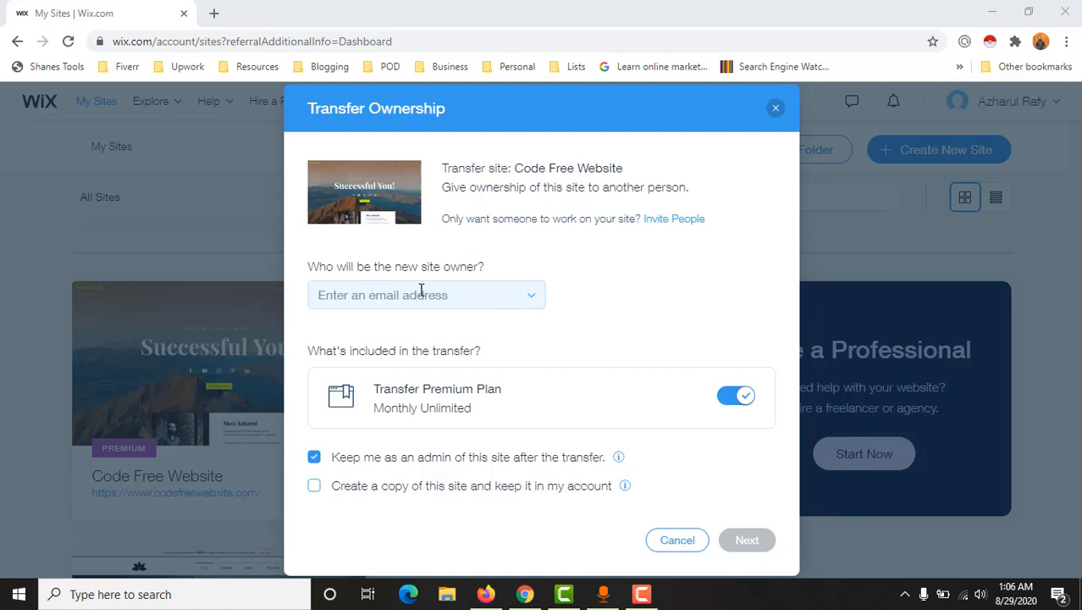
{"action": "mouse_move", "coordinate": [433, 364]}
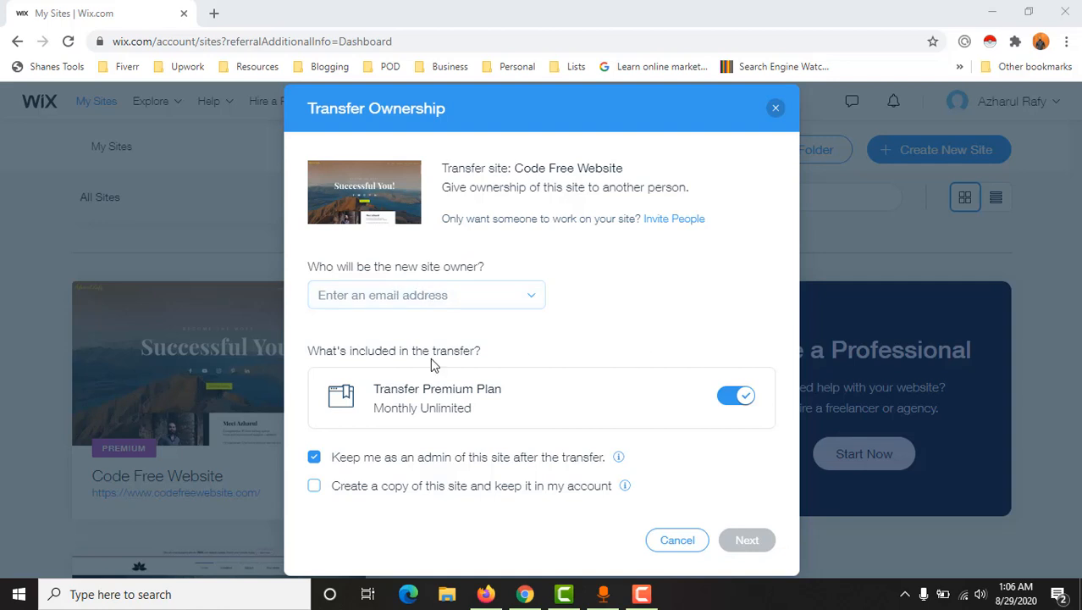
{"action": "mouse_move", "coordinate": [544, 316]}
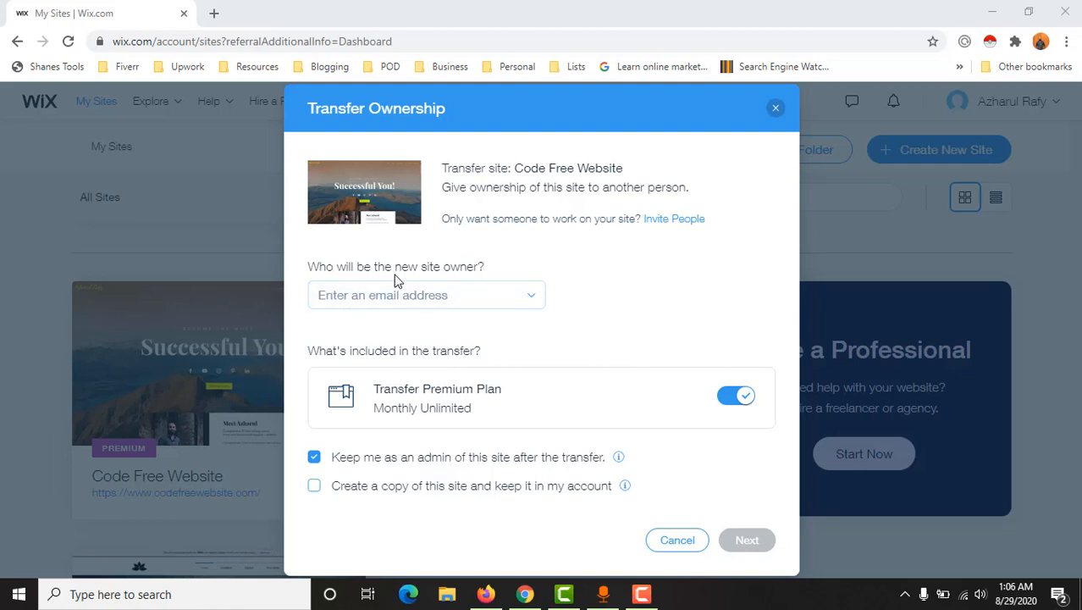
{"action": "left_click", "coordinate": [426, 294]}
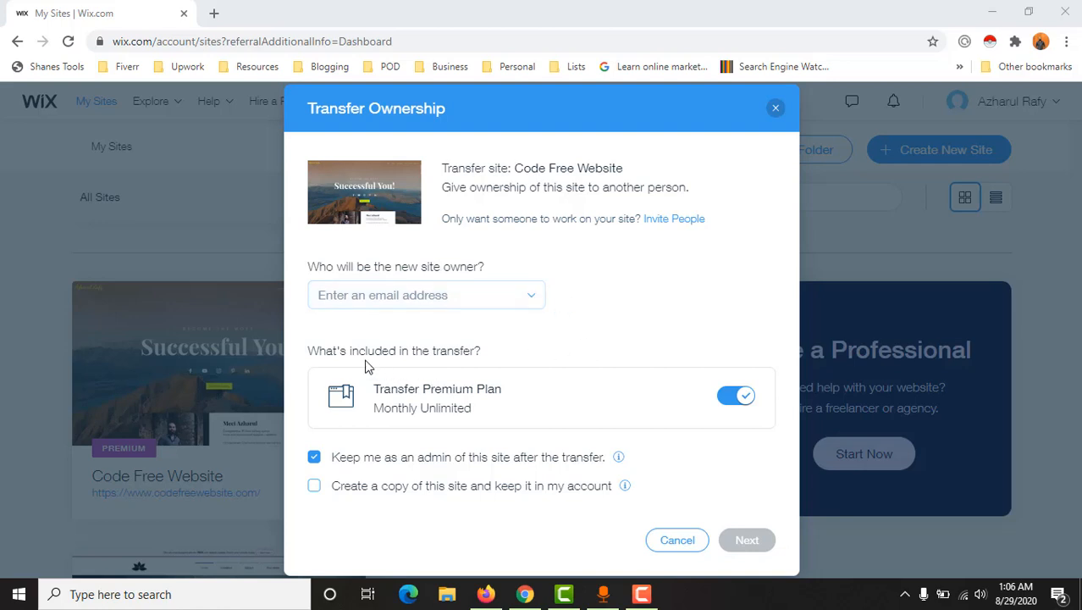
{"action": "mouse_move", "coordinate": [496, 359]}
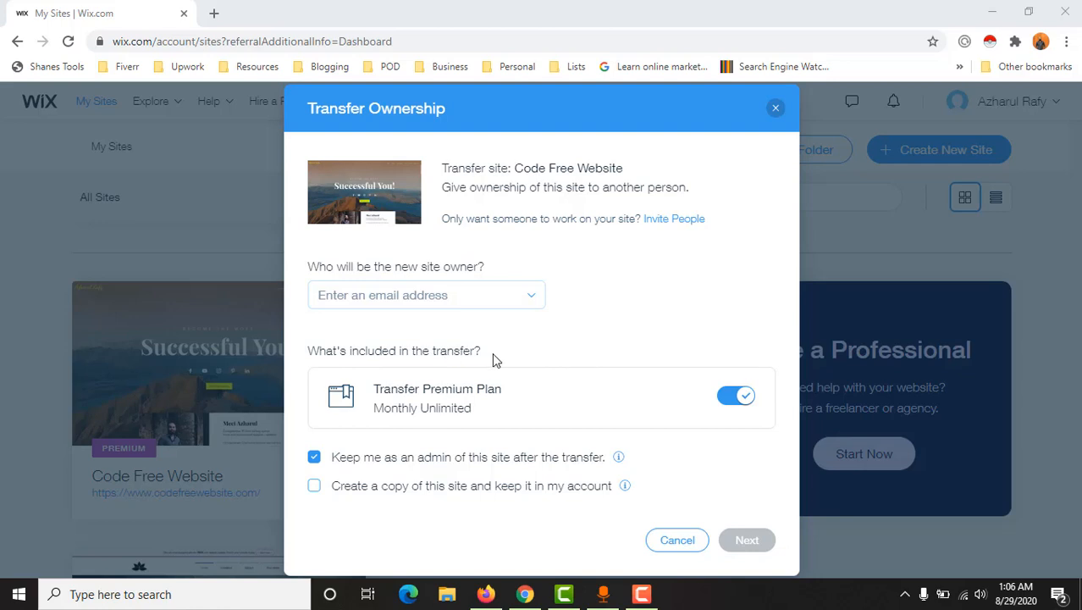
{"action": "mouse_move", "coordinate": [650, 373]}
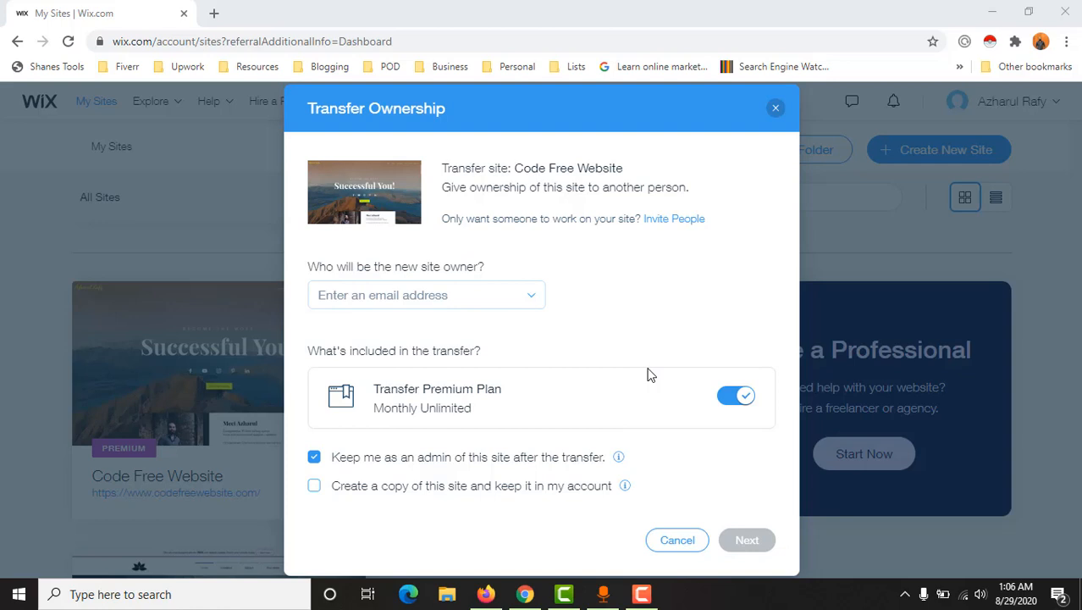
{"action": "mouse_move", "coordinate": [722, 396]}
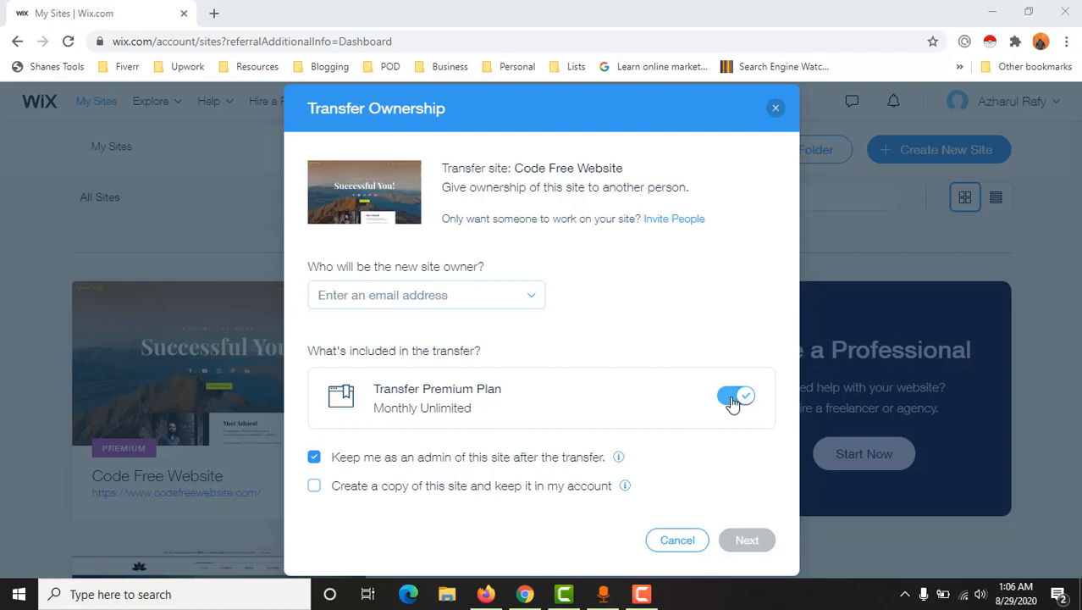
Turn the Transfer Premium Plan toggle off, then back on to include the plan
{"action": "left_click", "coordinate": [735, 396]}
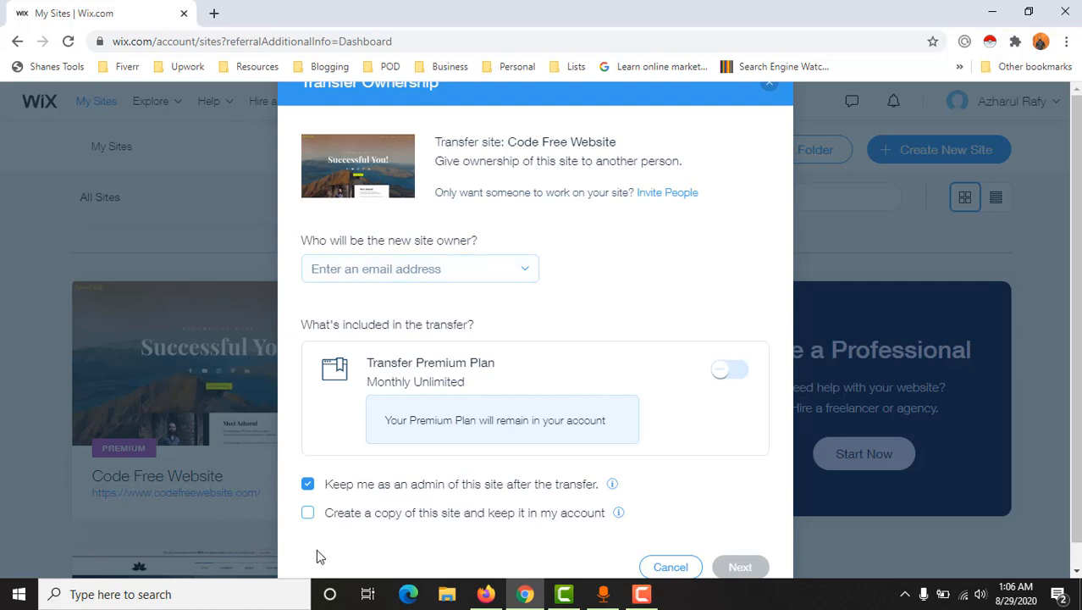
{"action": "mouse_move", "coordinate": [487, 314]}
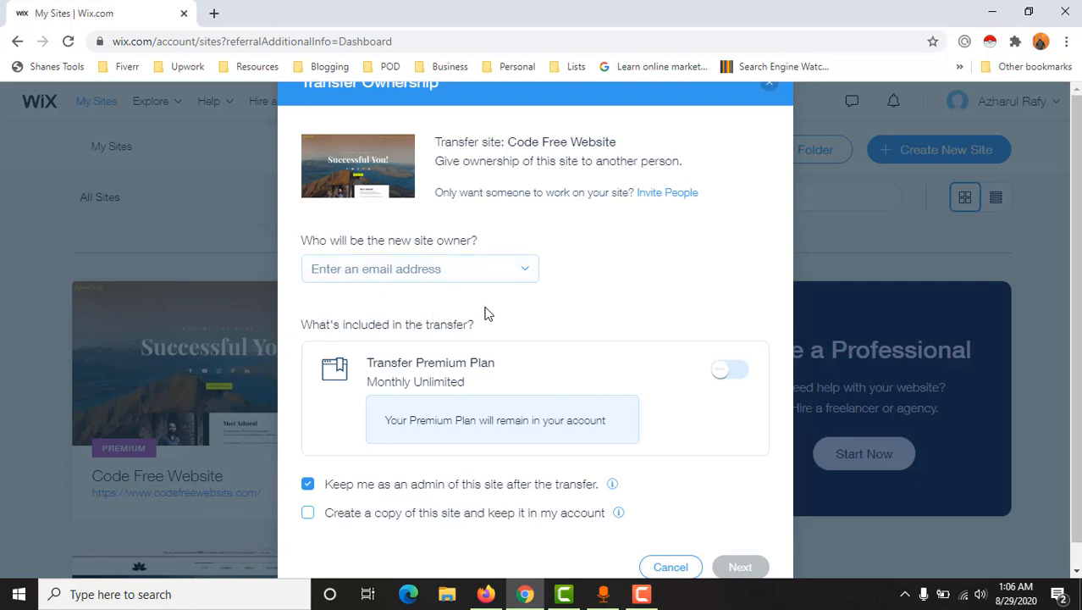
{"action": "mouse_move", "coordinate": [493, 395]}
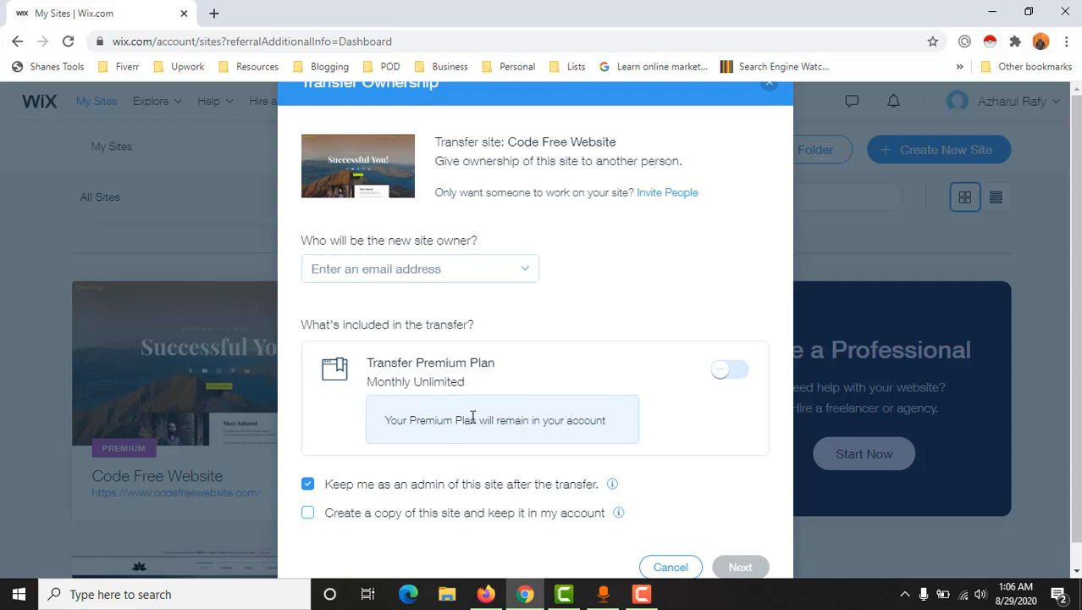
{"action": "left_click", "coordinate": [729, 369]}
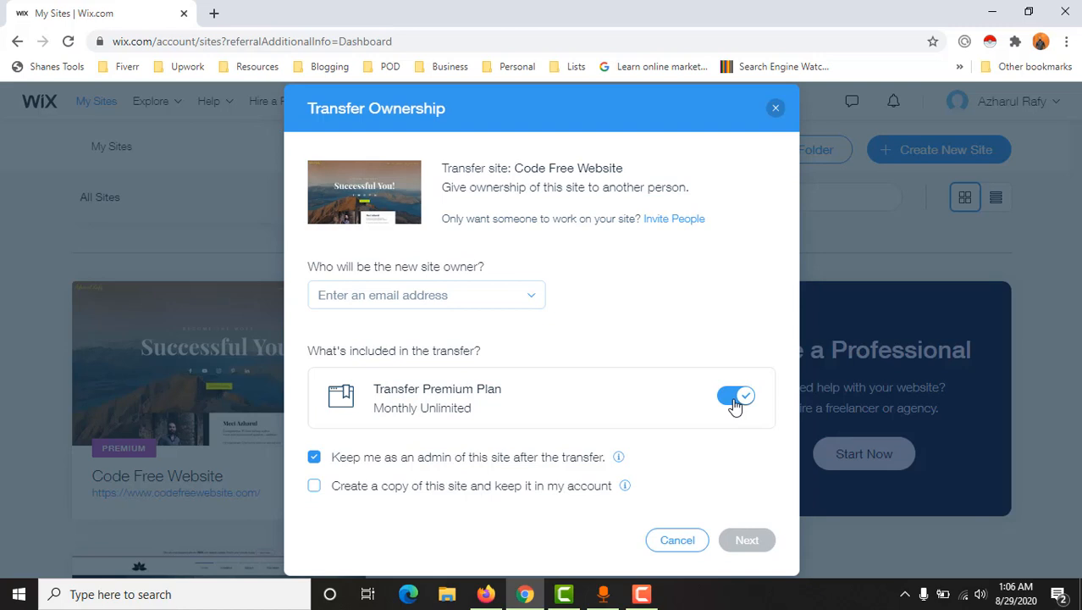
{"action": "mouse_move", "coordinate": [744, 387]}
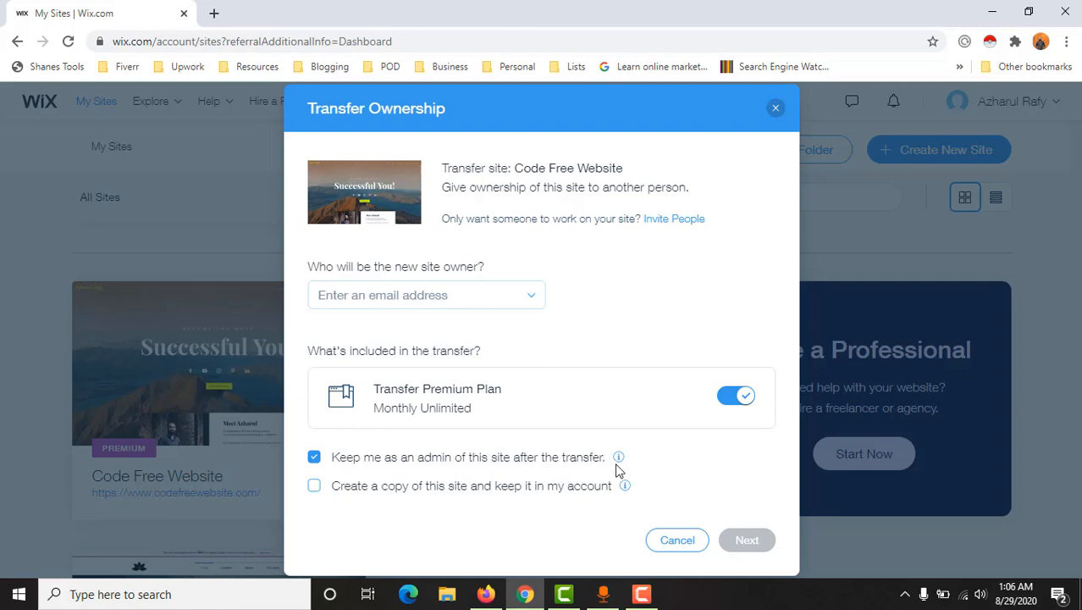
{"action": "mouse_move", "coordinate": [449, 440]}
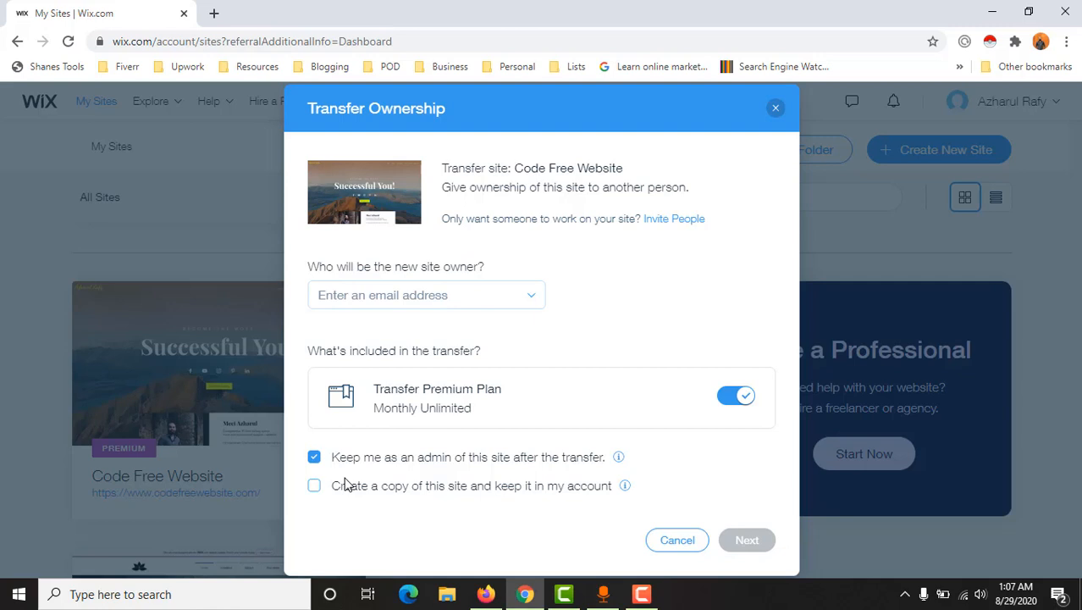
{"action": "mouse_move", "coordinate": [436, 503]}
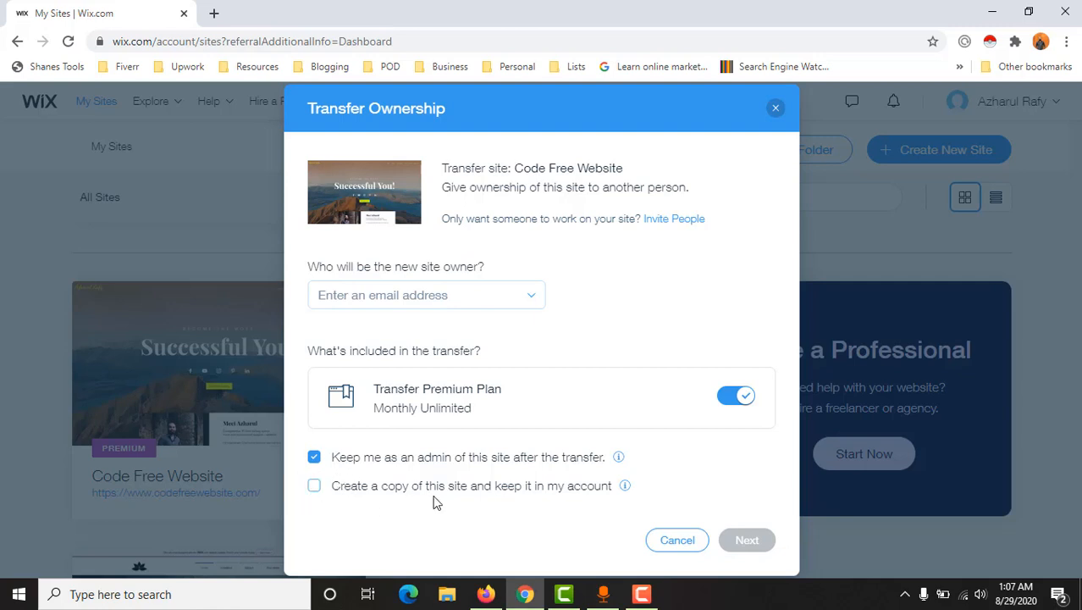
{"action": "mouse_move", "coordinate": [628, 488]}
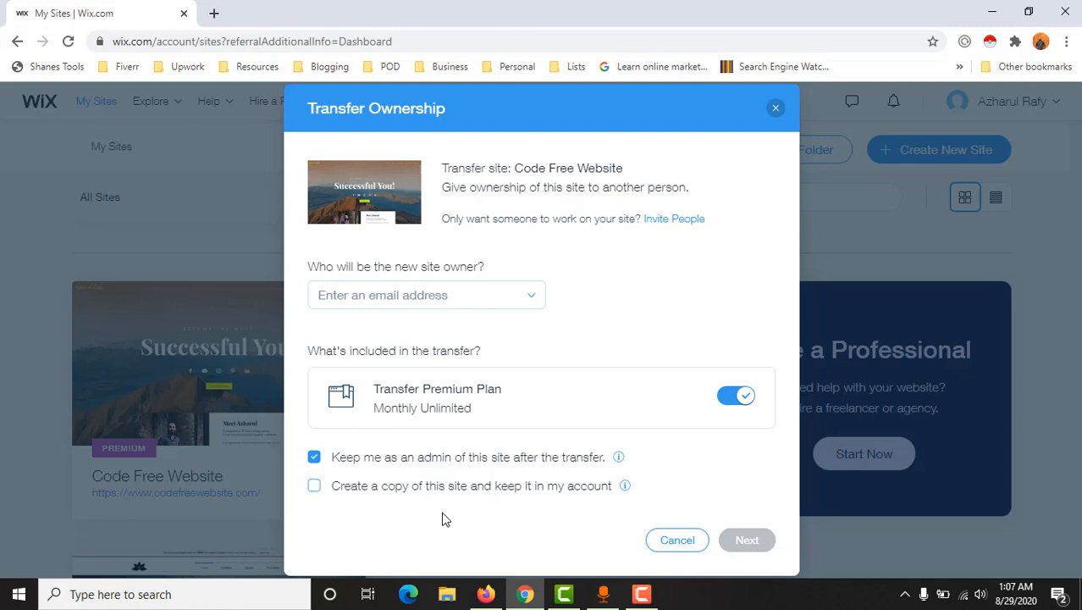
Leave both 'Create a copy of this site' and 'Keep me as an admin' unchecked
{"action": "left_click", "coordinate": [313, 485]}
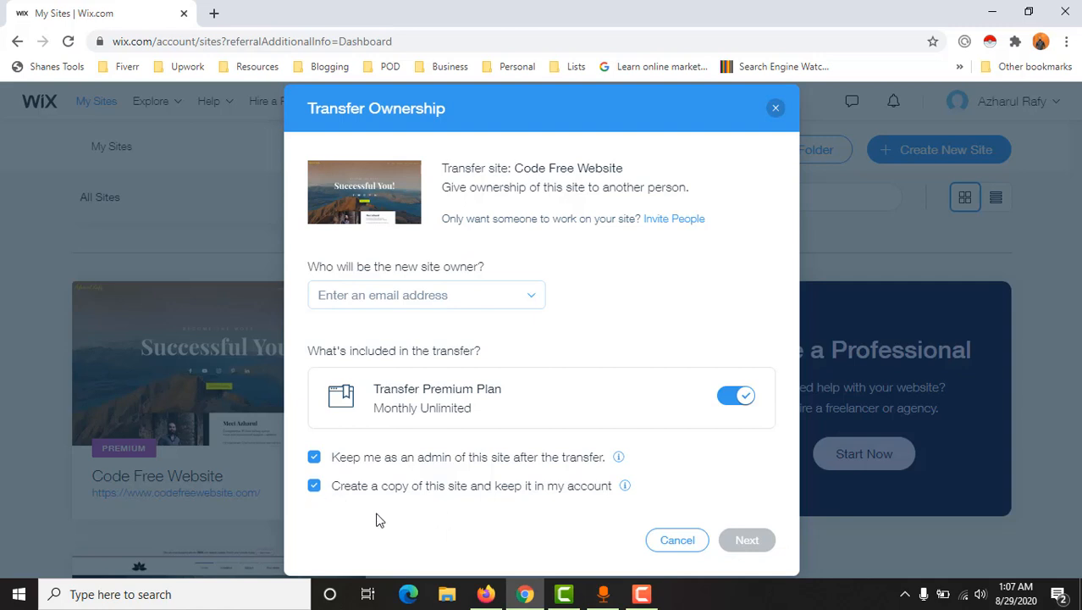
{"action": "mouse_move", "coordinate": [385, 522]}
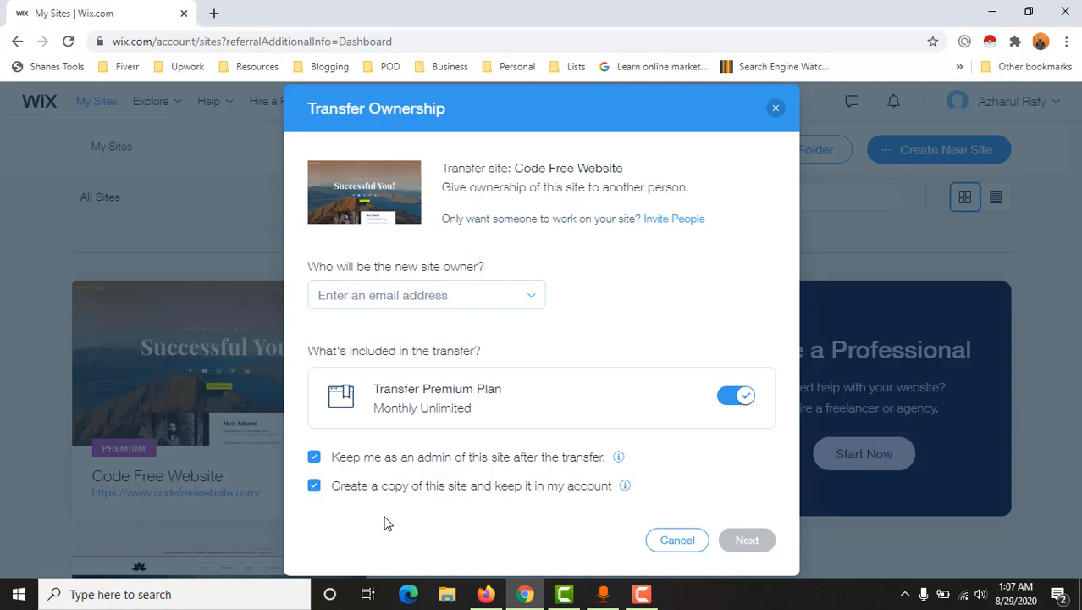
{"action": "mouse_move", "coordinate": [385, 471]}
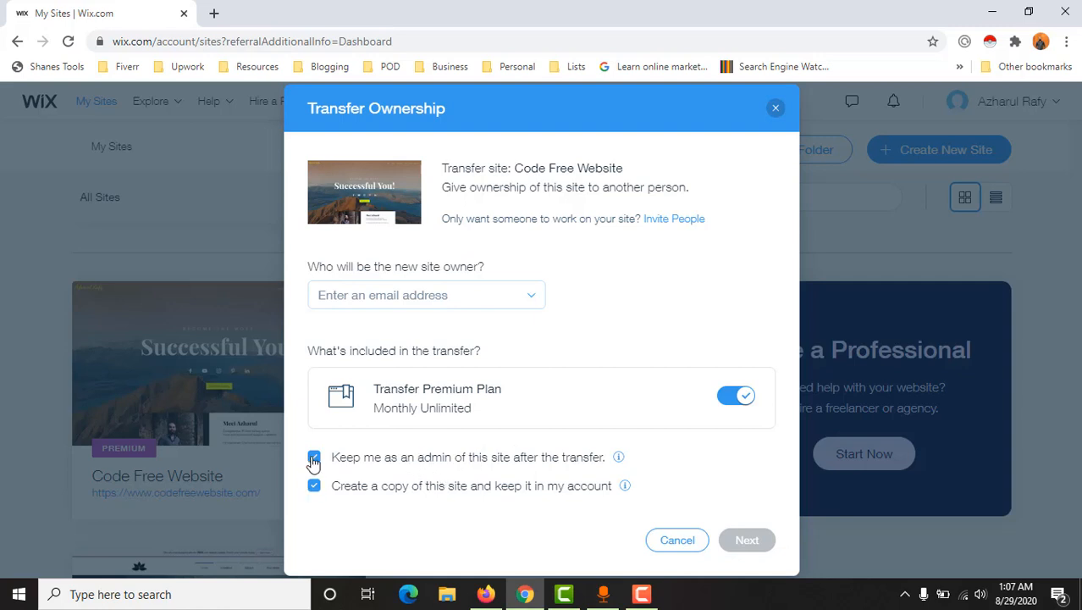
{"action": "left_click", "coordinate": [313, 457]}
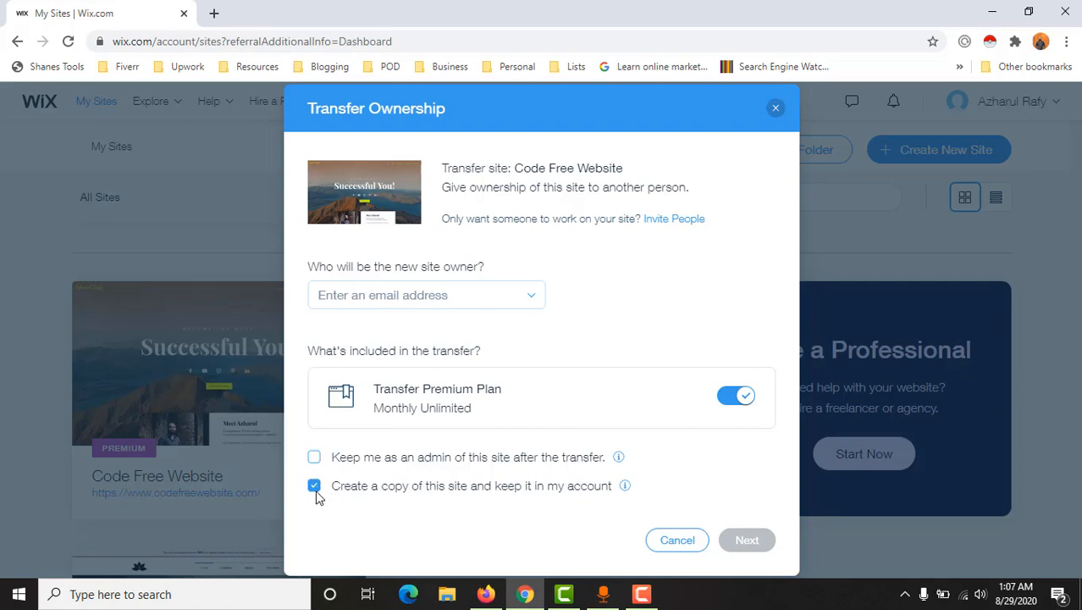
{"action": "left_click", "coordinate": [314, 485]}
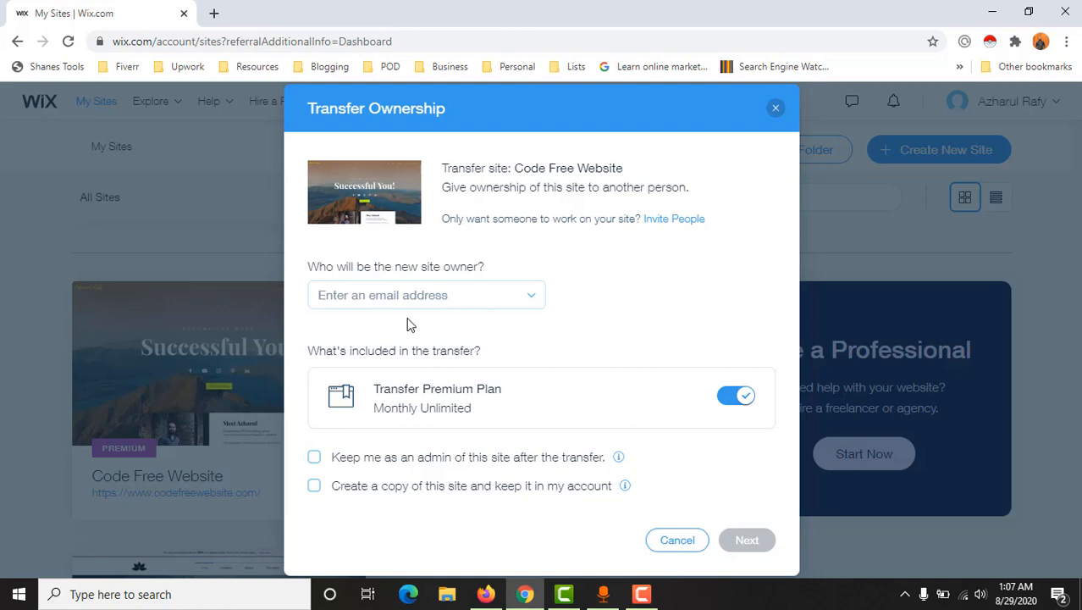
{"action": "left_click", "coordinate": [426, 295]}
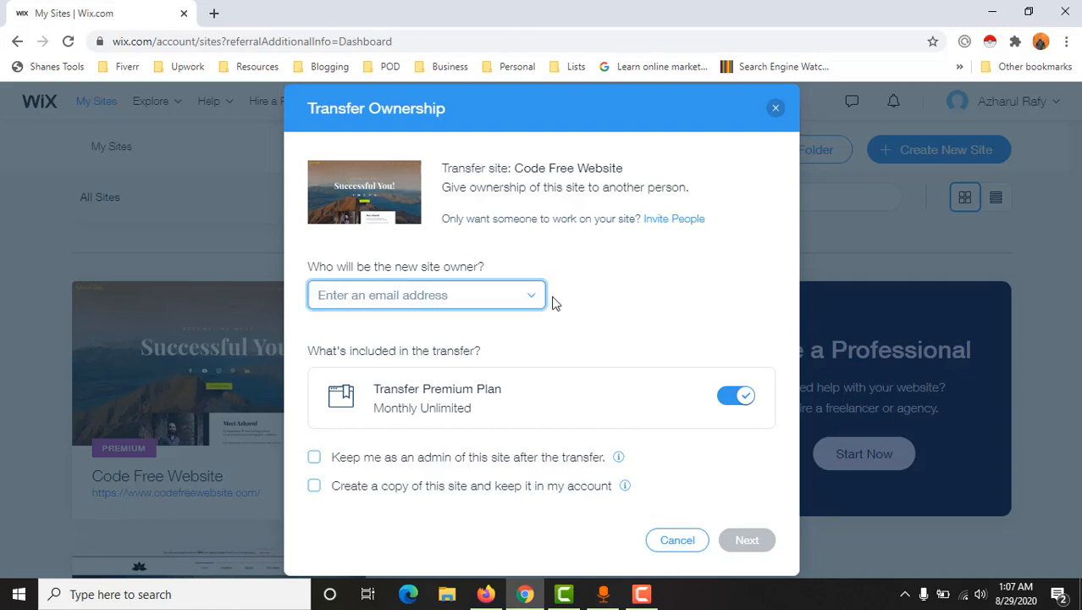
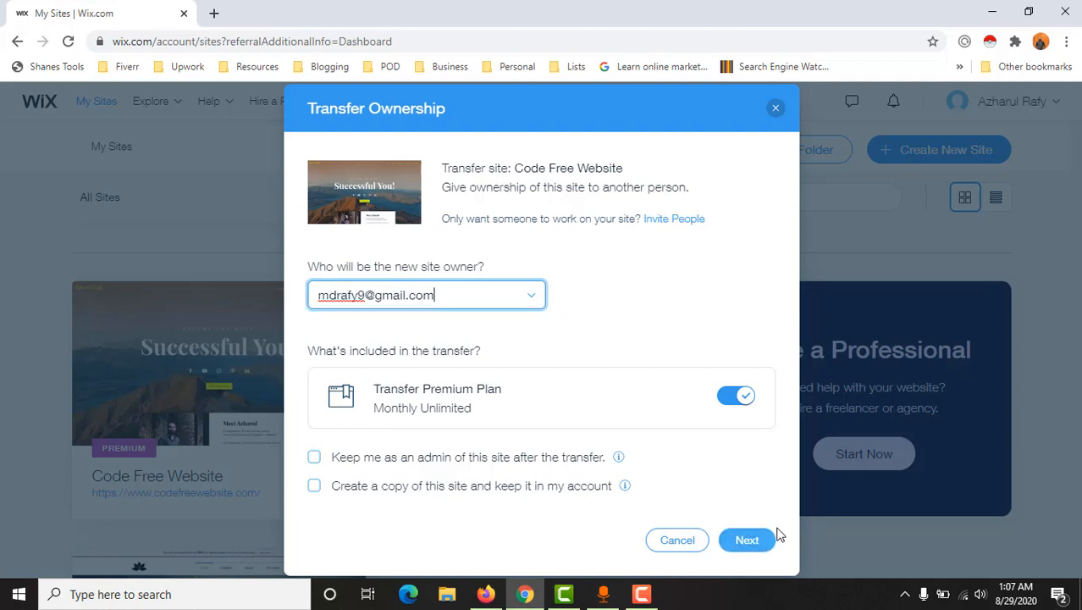
{"action": "mouse_move", "coordinate": [769, 514]}
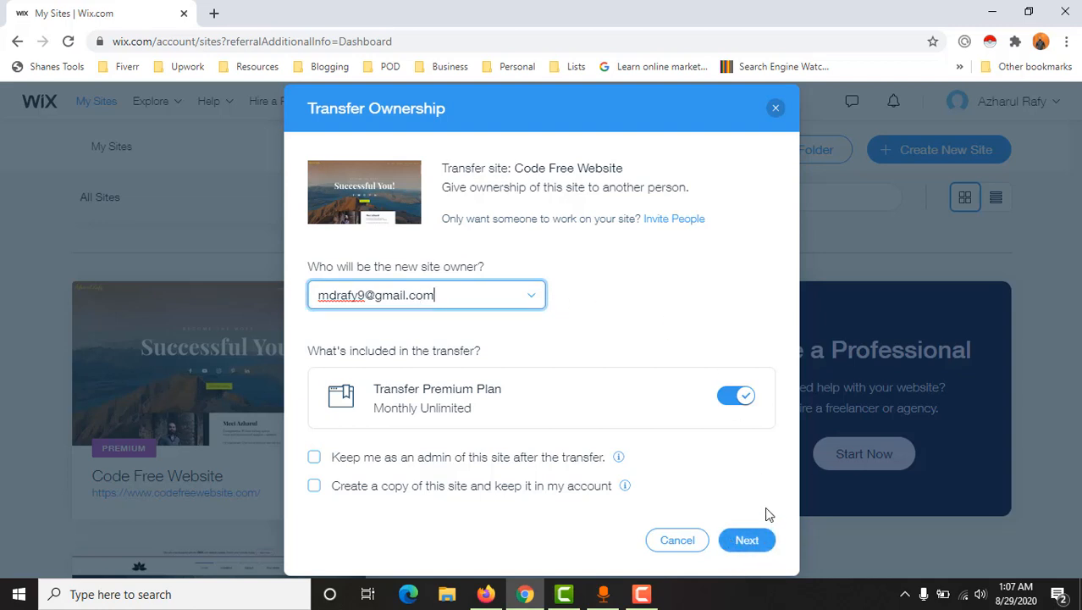
{"action": "mouse_move", "coordinate": [379, 480]}
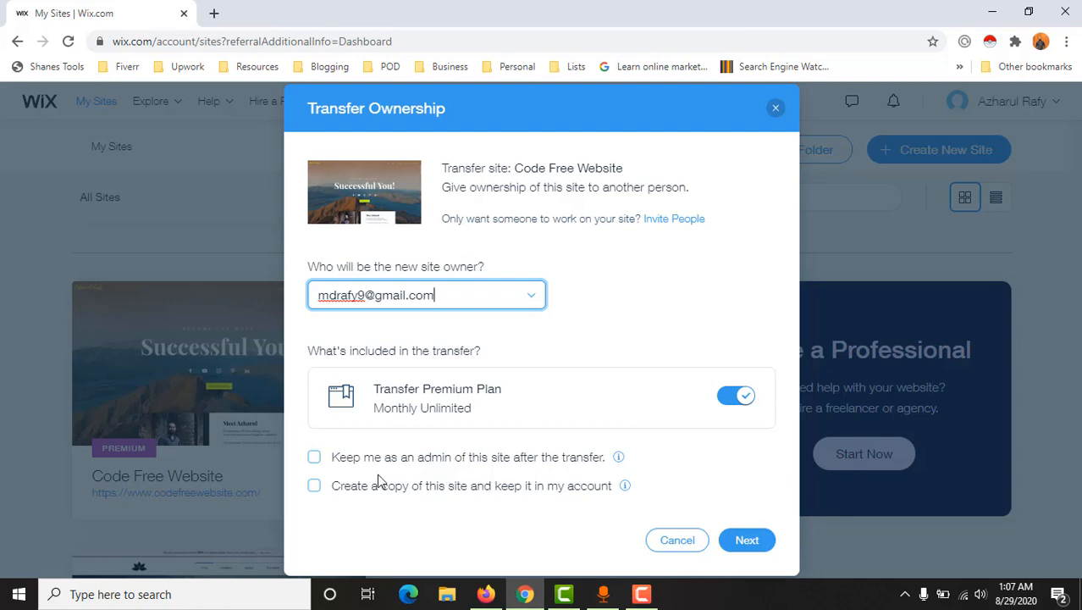
{"action": "left_click", "coordinate": [314, 457]}
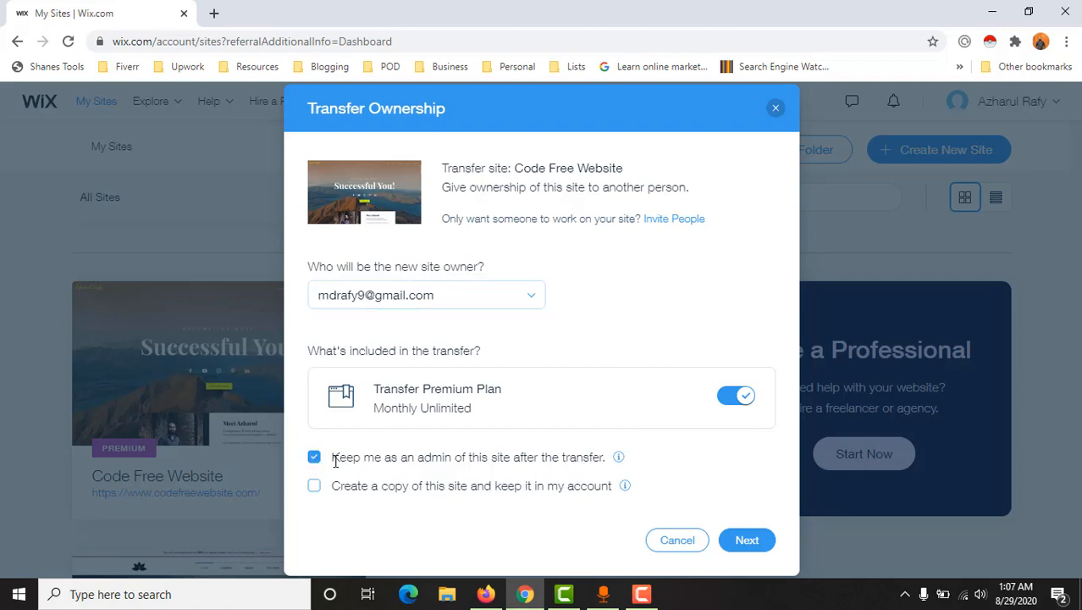
{"action": "mouse_move", "coordinate": [470, 475]}
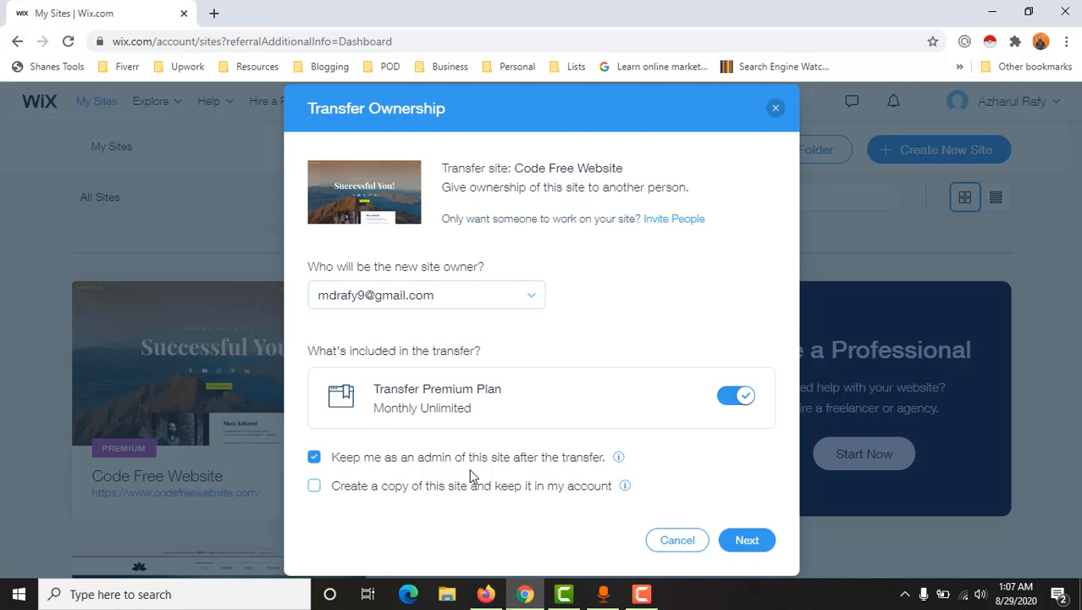
{"action": "mouse_move", "coordinate": [618, 457]}
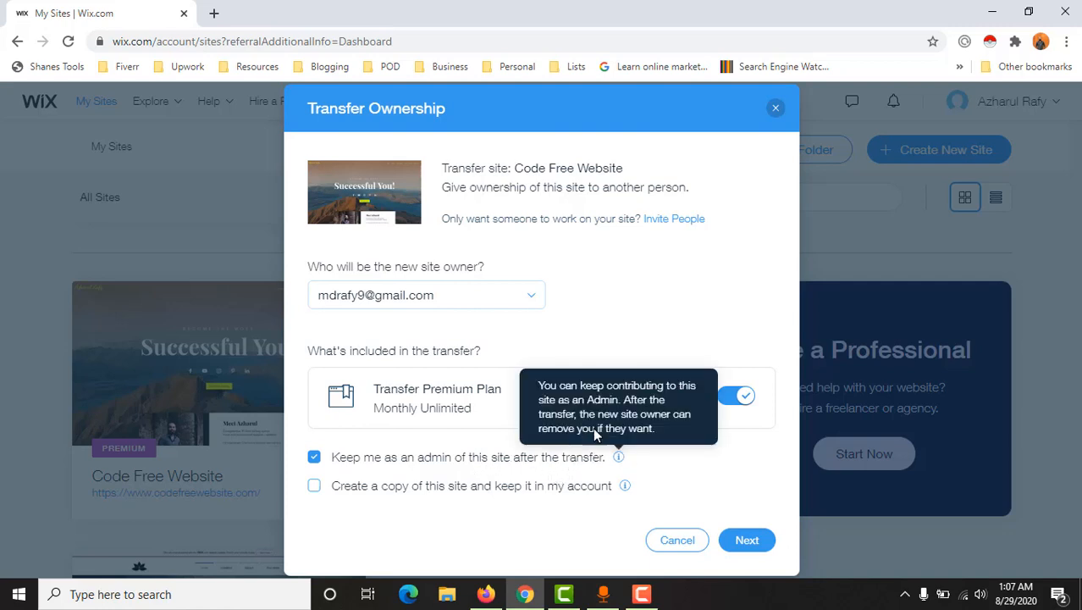
{"action": "mouse_move", "coordinate": [744, 362]}
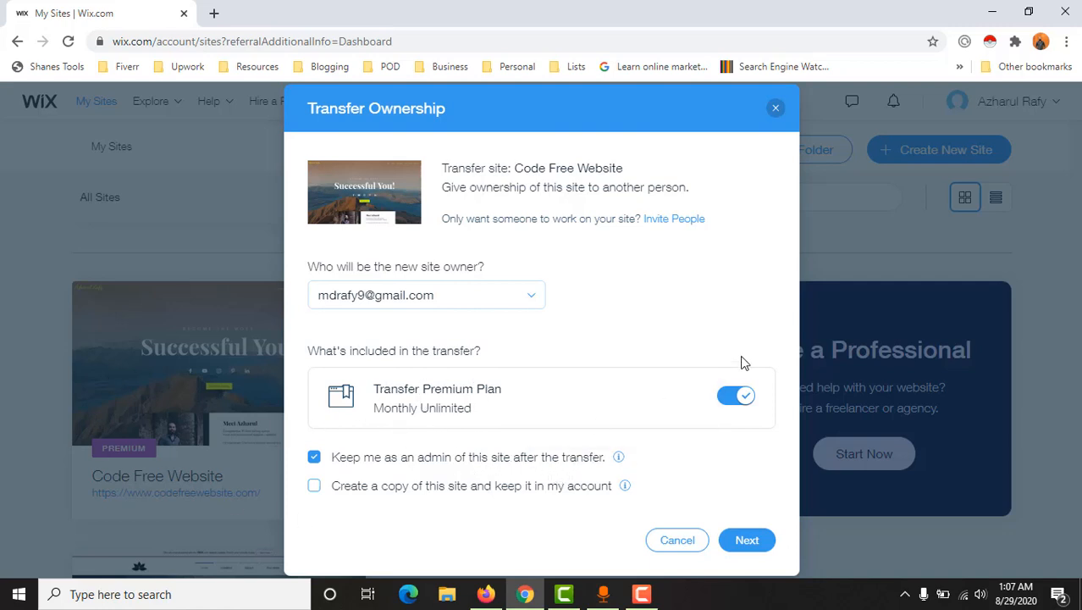
{"action": "mouse_move", "coordinate": [651, 325]}
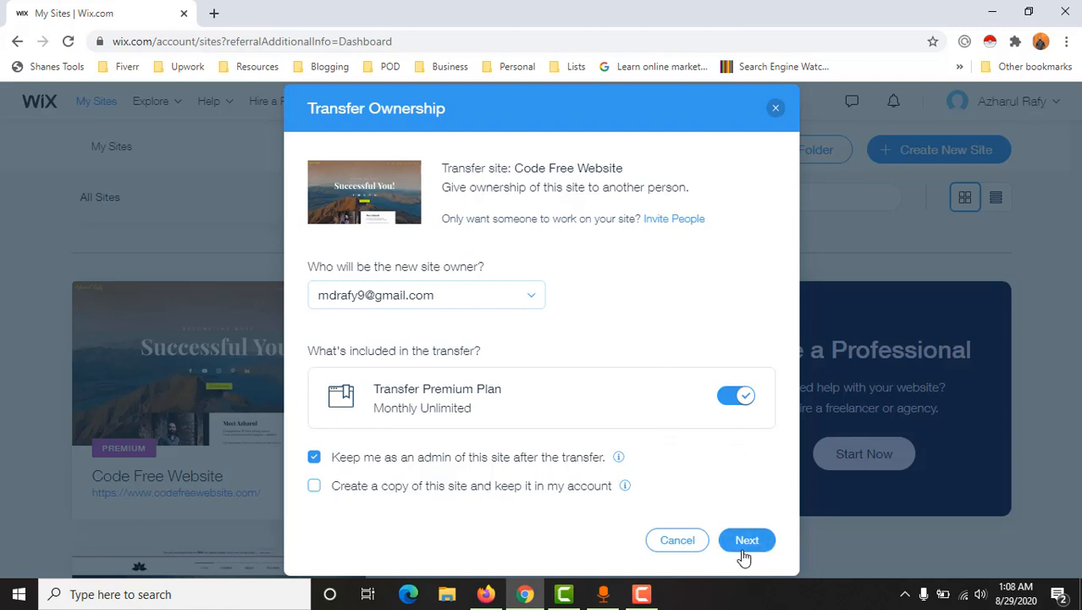
Advance to the transfer review screen and select the new owner's email address
{"action": "left_click", "coordinate": [747, 539]}
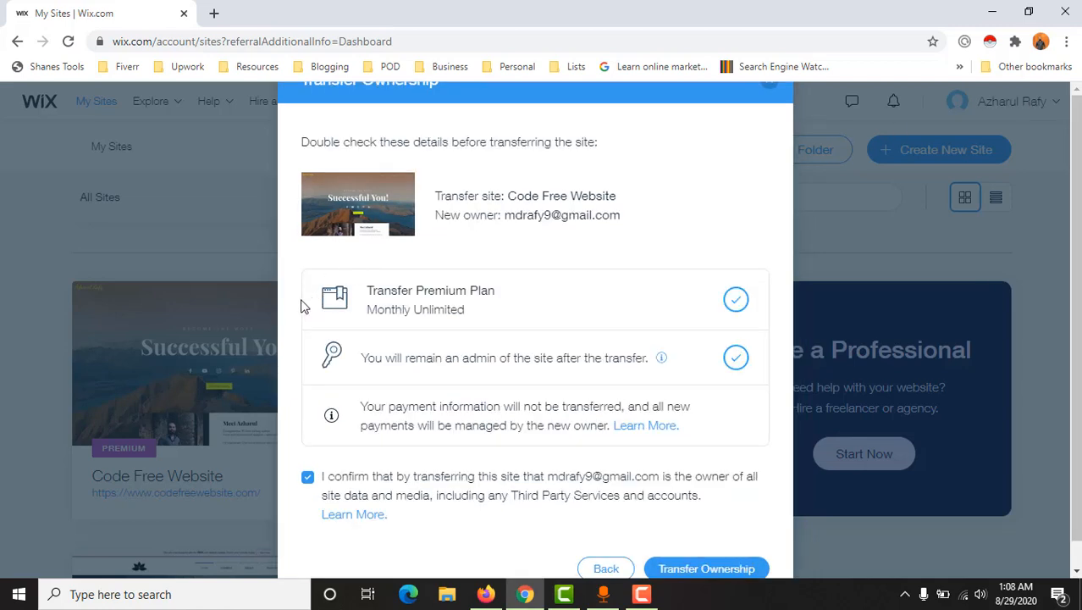
{"action": "mouse_move", "coordinate": [436, 309]}
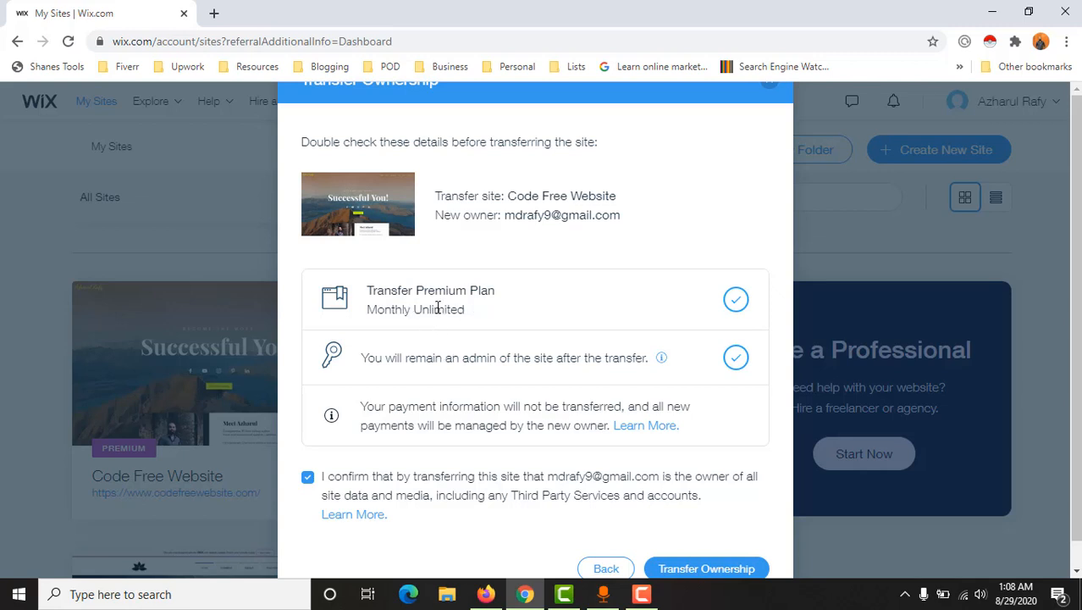
{"action": "mouse_move", "coordinate": [389, 372]}
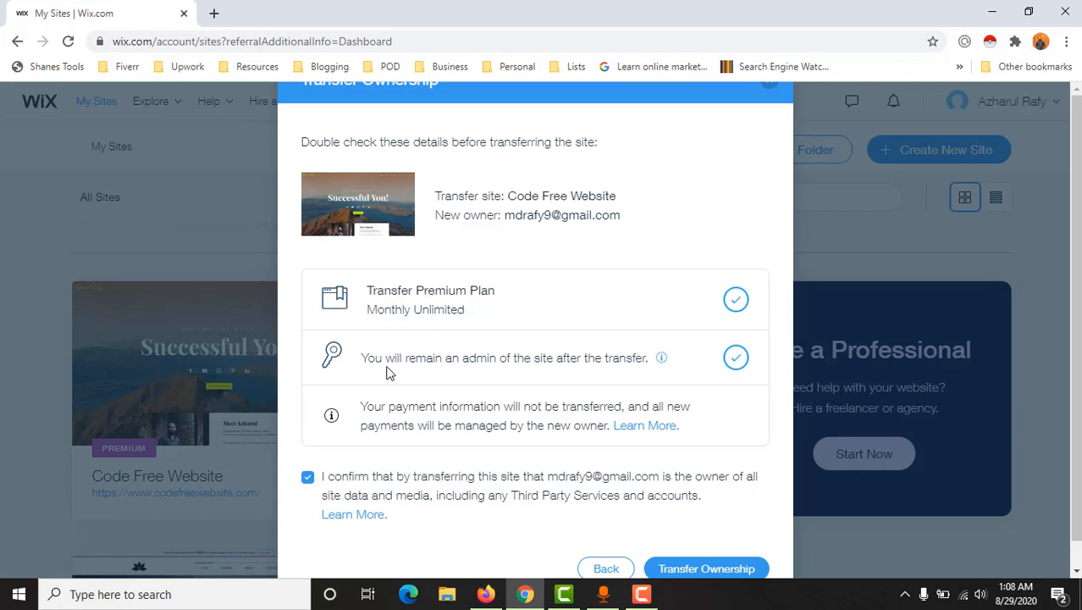
{"action": "mouse_move", "coordinate": [338, 405]}
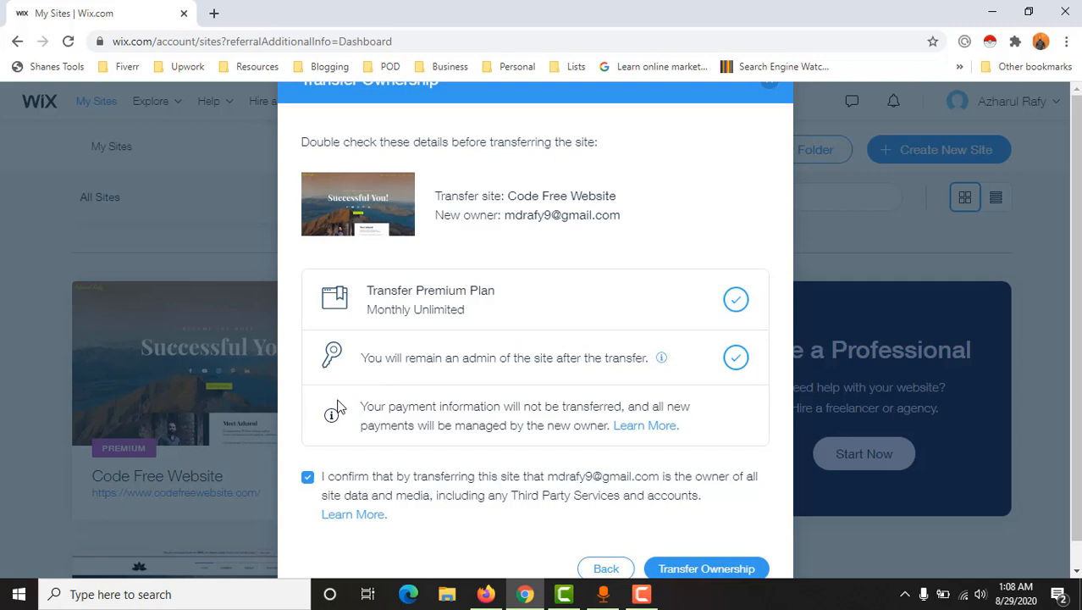
{"action": "mouse_move", "coordinate": [498, 418]}
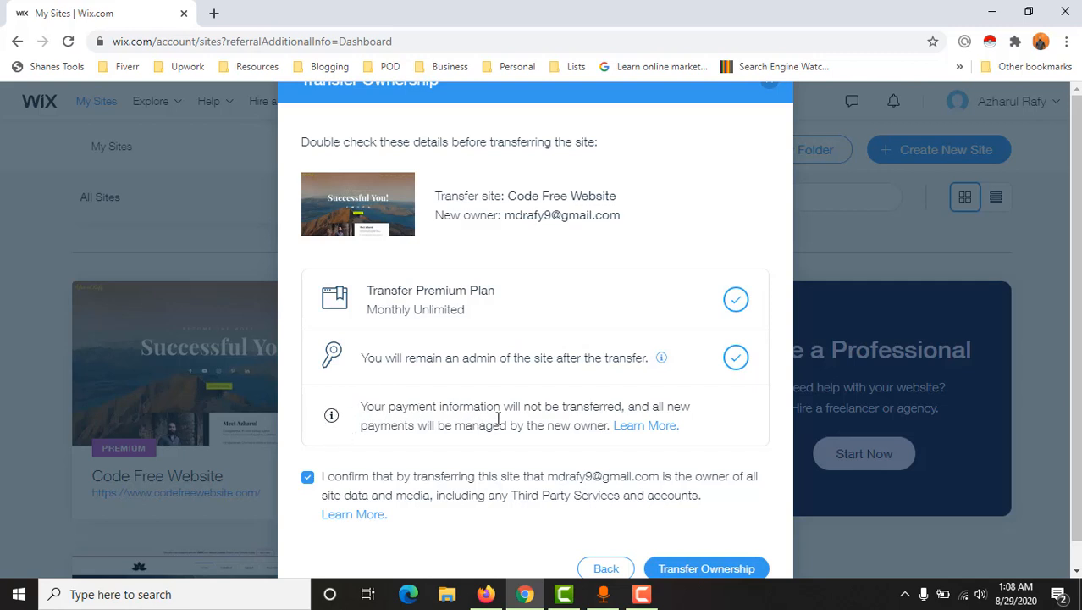
{"action": "mouse_move", "coordinate": [626, 421]}
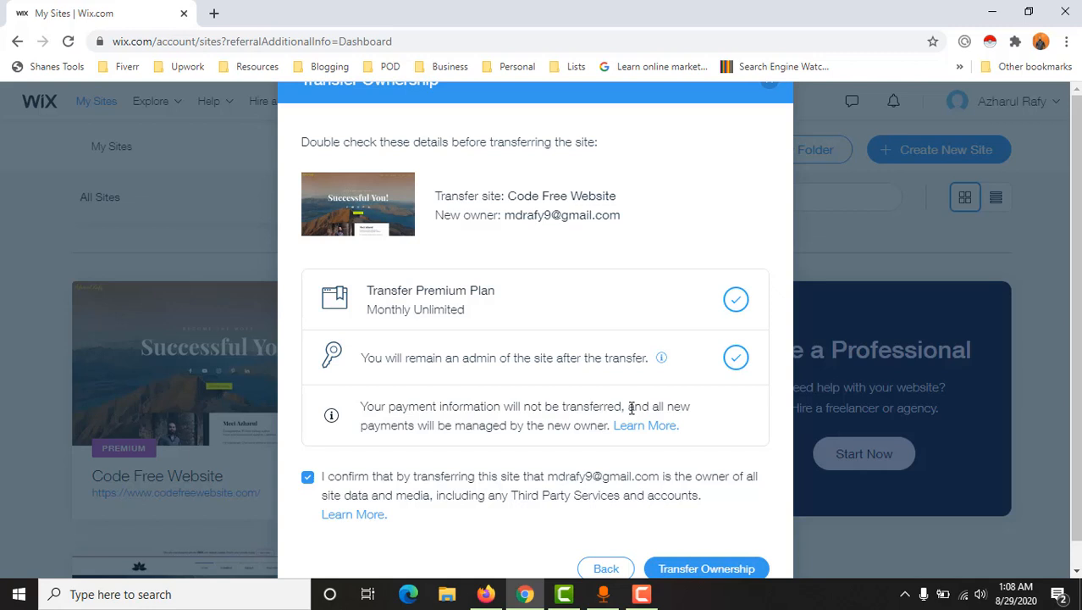
{"action": "mouse_move", "coordinate": [542, 452]}
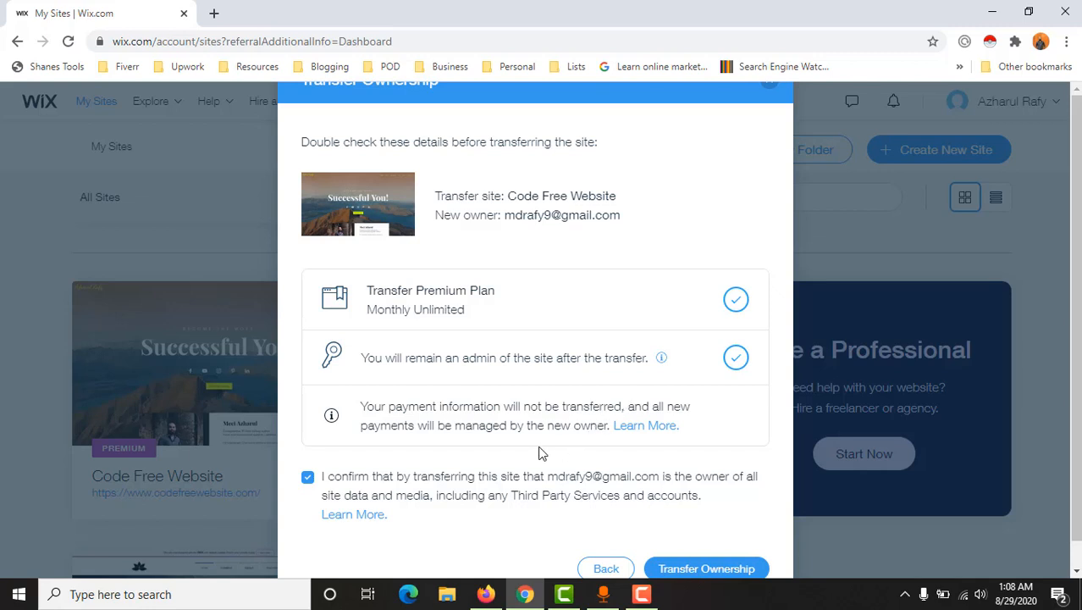
{"action": "mouse_move", "coordinate": [546, 449]}
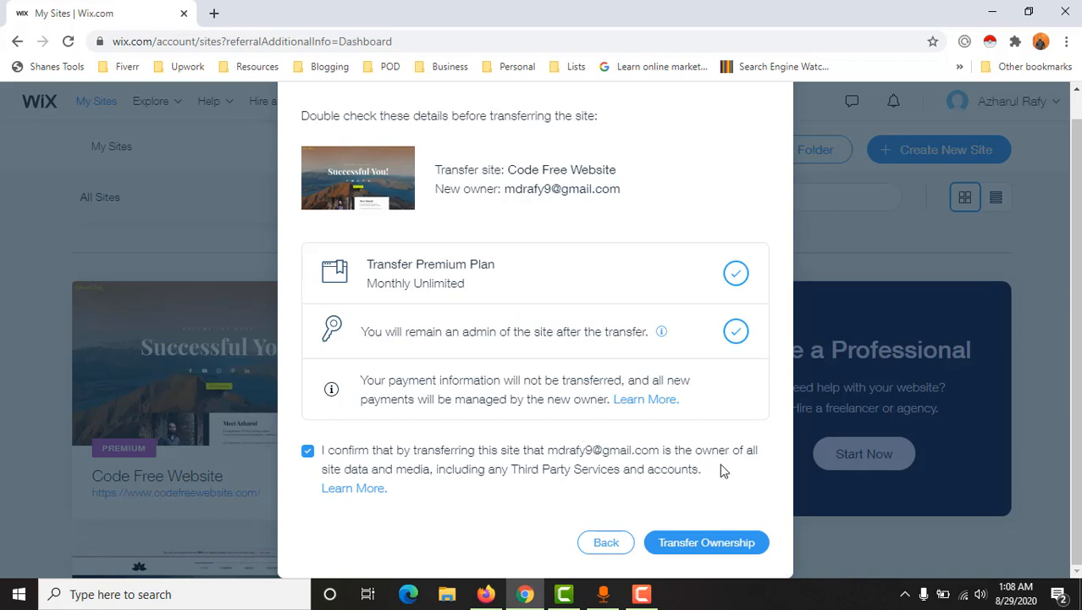
{"action": "mouse_move", "coordinate": [458, 494]}
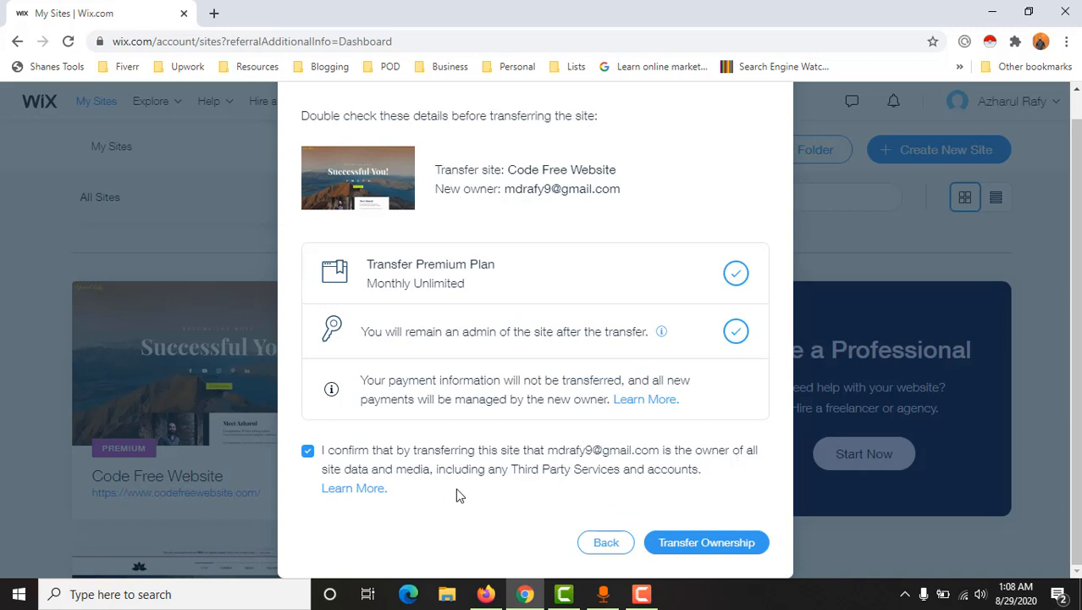
{"action": "mouse_move", "coordinate": [673, 495]}
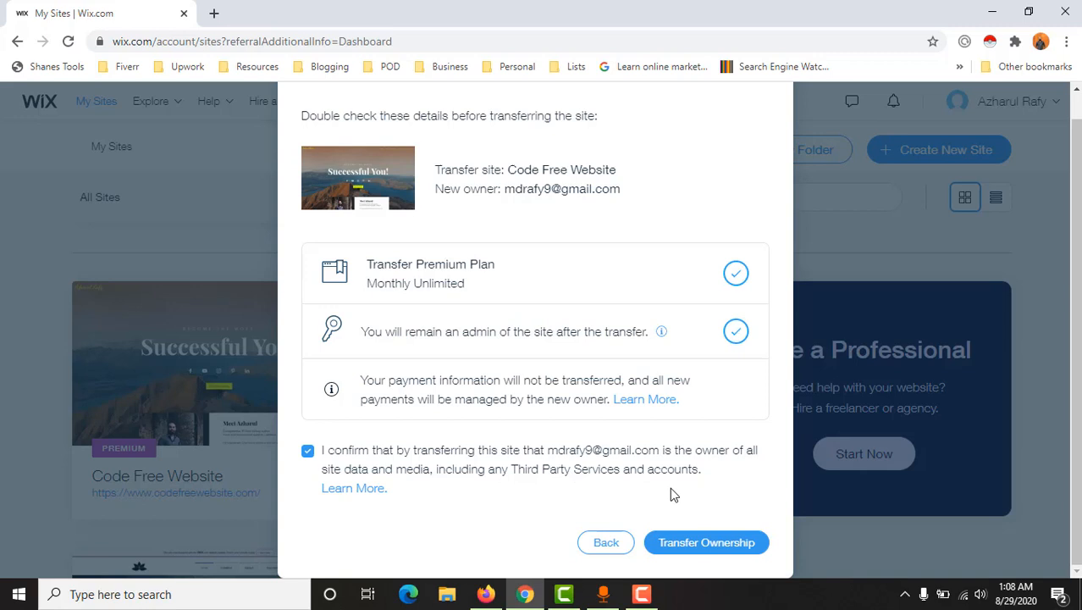
{"action": "mouse_move", "coordinate": [489, 513]}
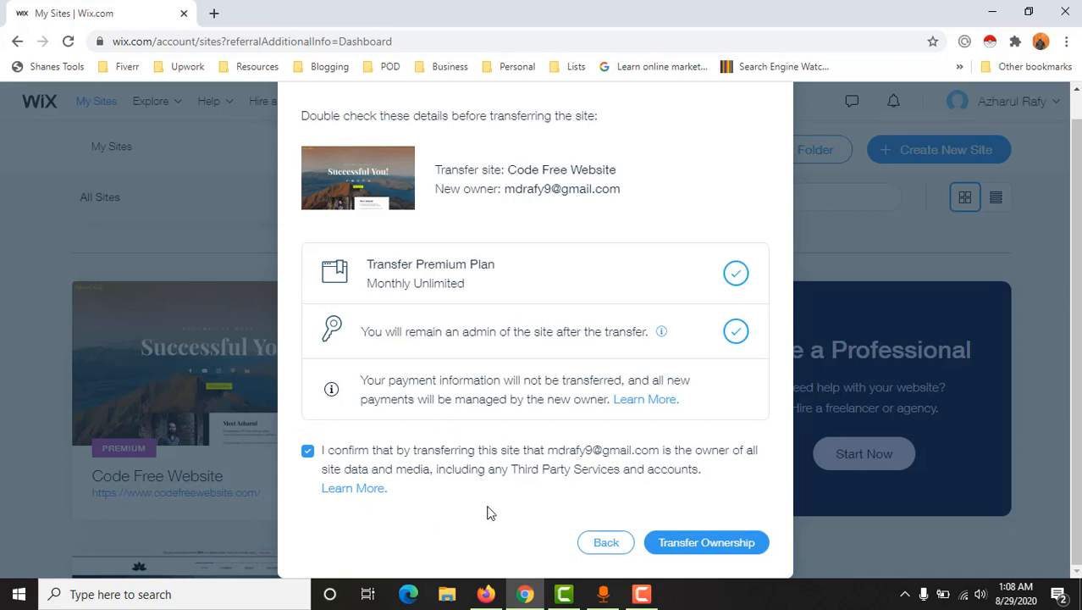
{"action": "mouse_move", "coordinate": [552, 451]}
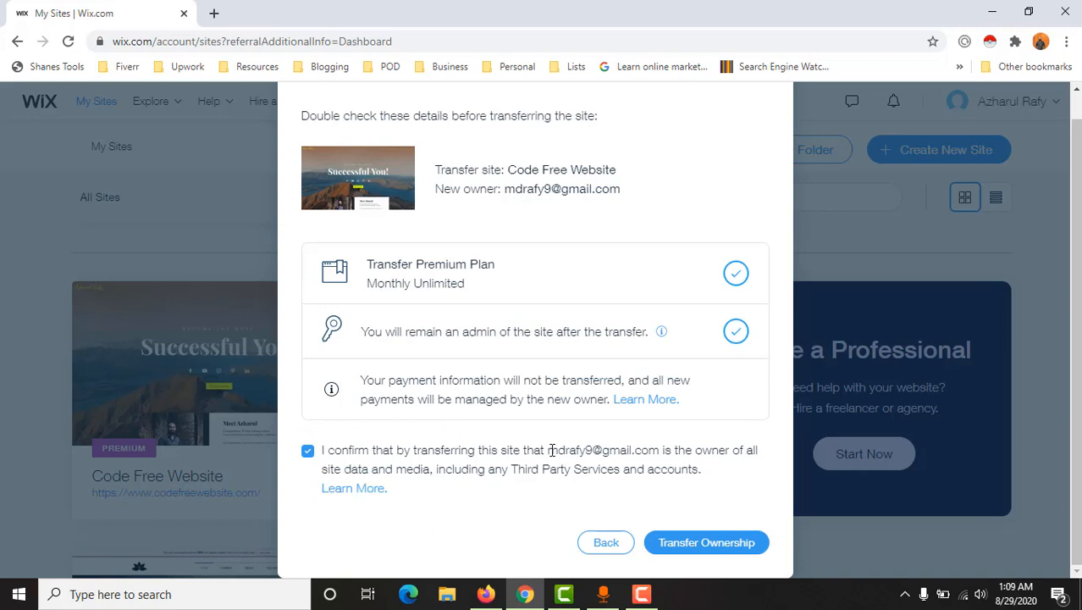
{"action": "double_click", "coordinate": [589, 450]}
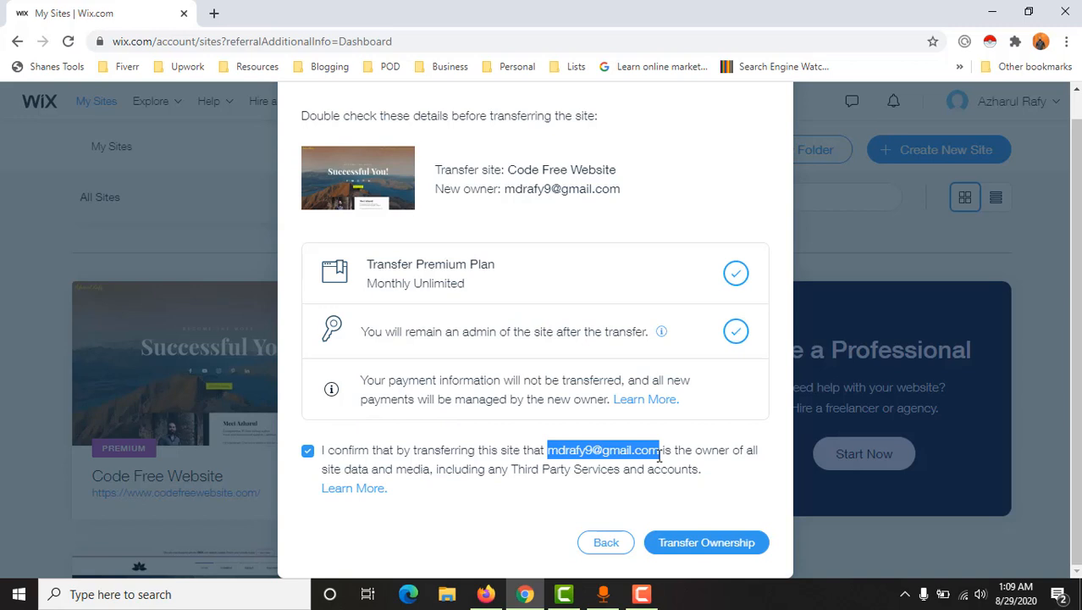
{"action": "mouse_move", "coordinate": [725, 514]}
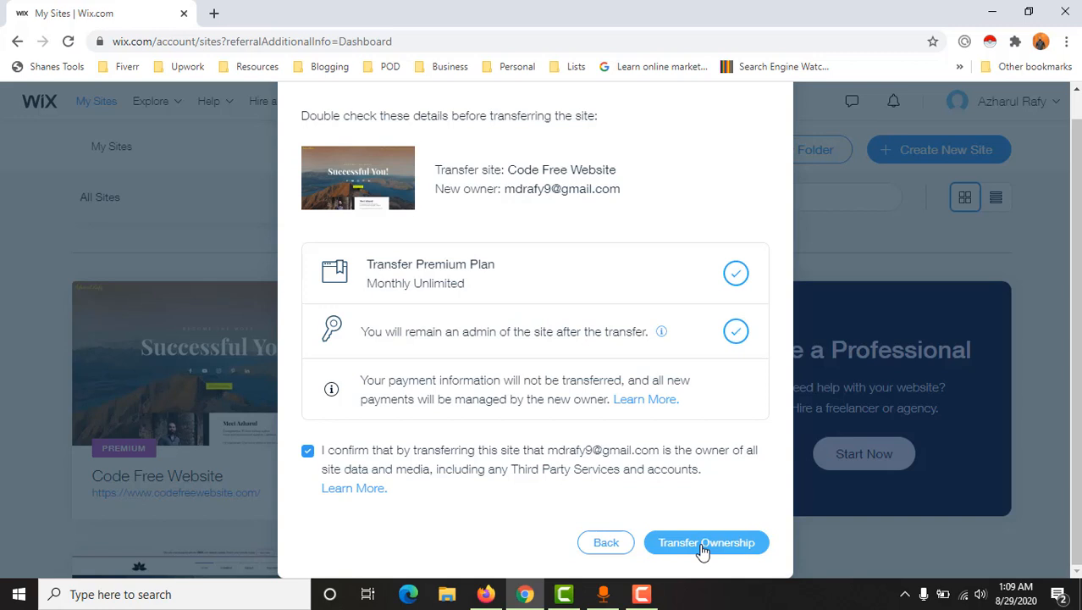
Send the Transfer Ownership invite and dismiss the Transfer Invite Sent message
{"action": "left_click", "coordinate": [706, 542]}
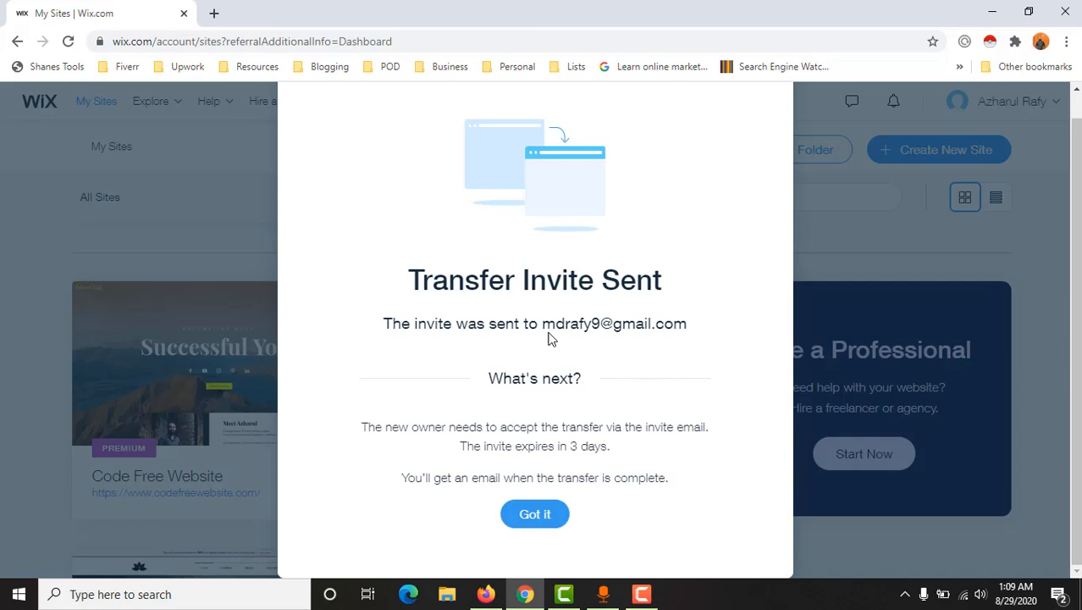
{"action": "mouse_move", "coordinate": [635, 422]}
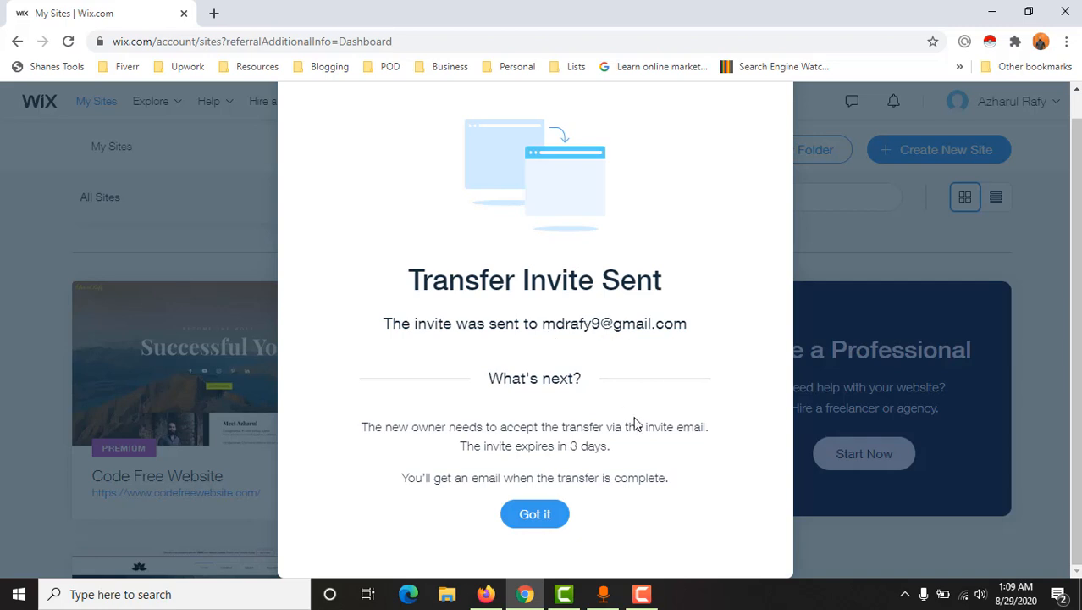
{"action": "mouse_move", "coordinate": [628, 454]}
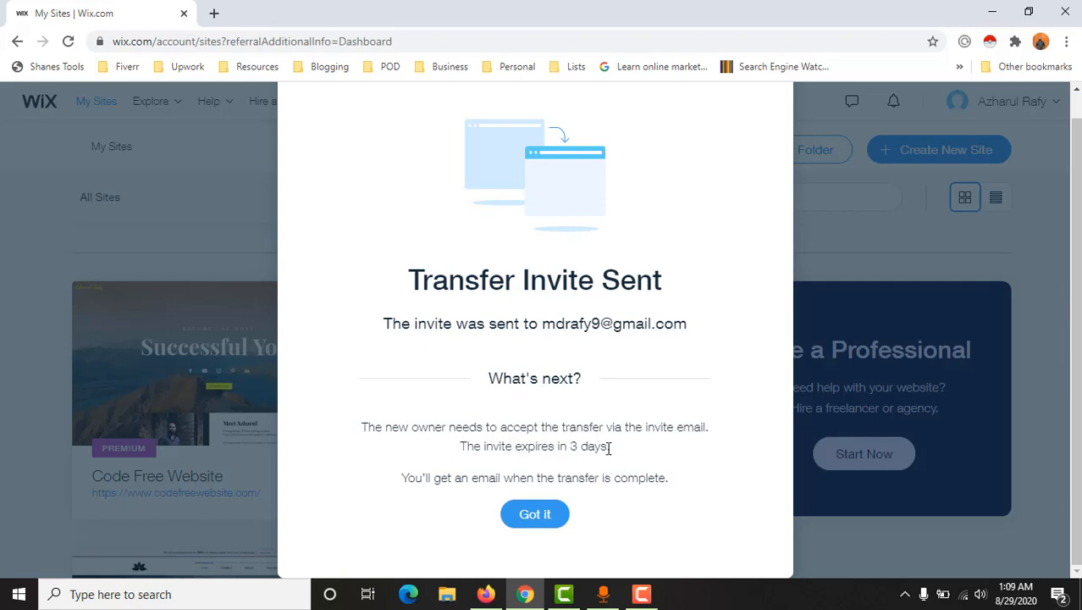
{"action": "mouse_move", "coordinate": [612, 445]}
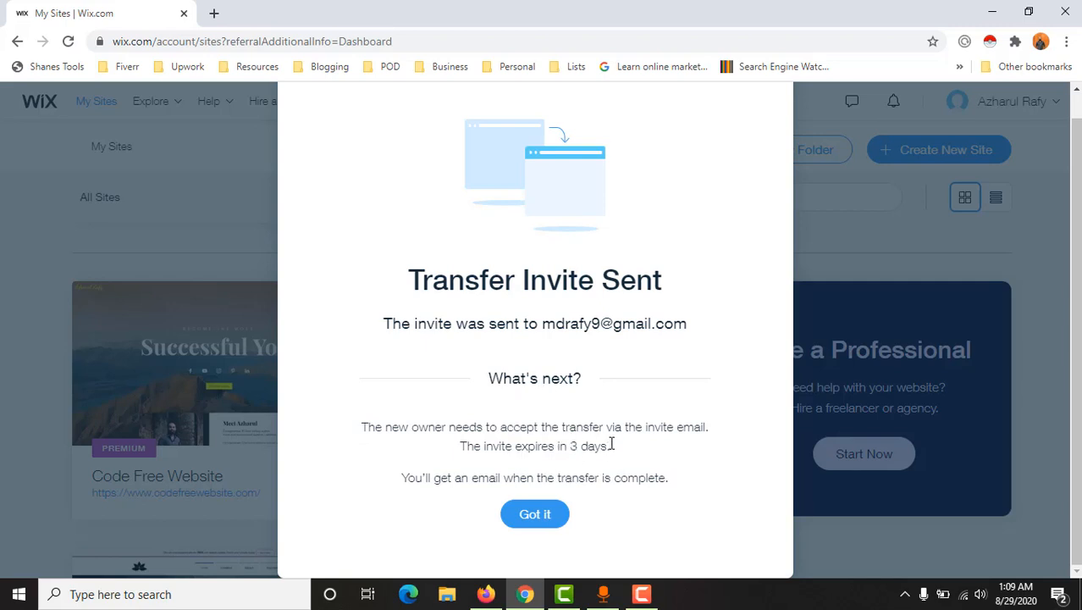
{"action": "mouse_move", "coordinate": [628, 507]}
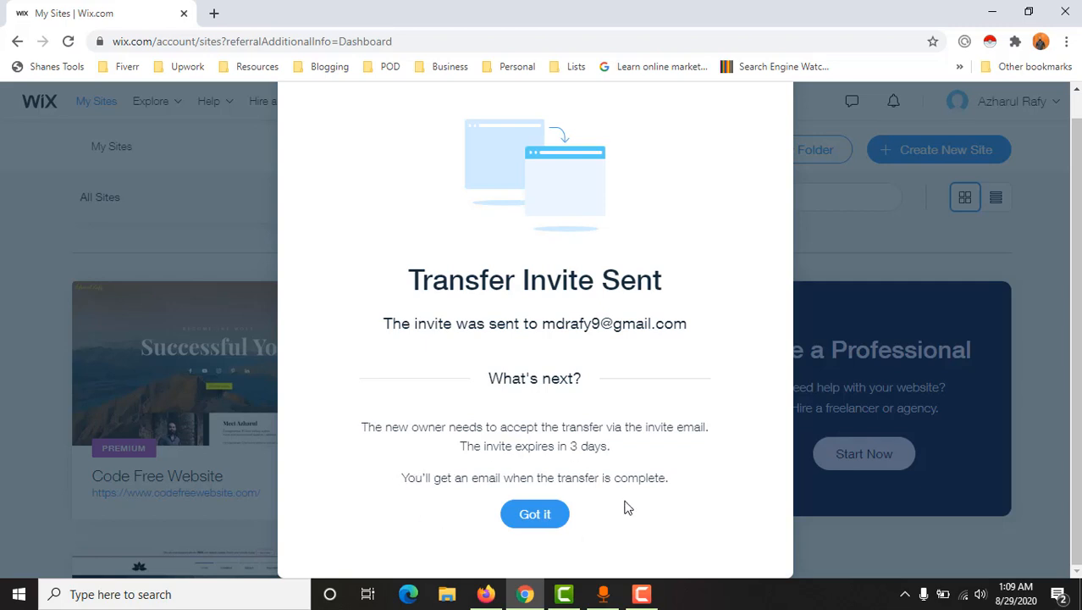
{"action": "mouse_move", "coordinate": [537, 489]}
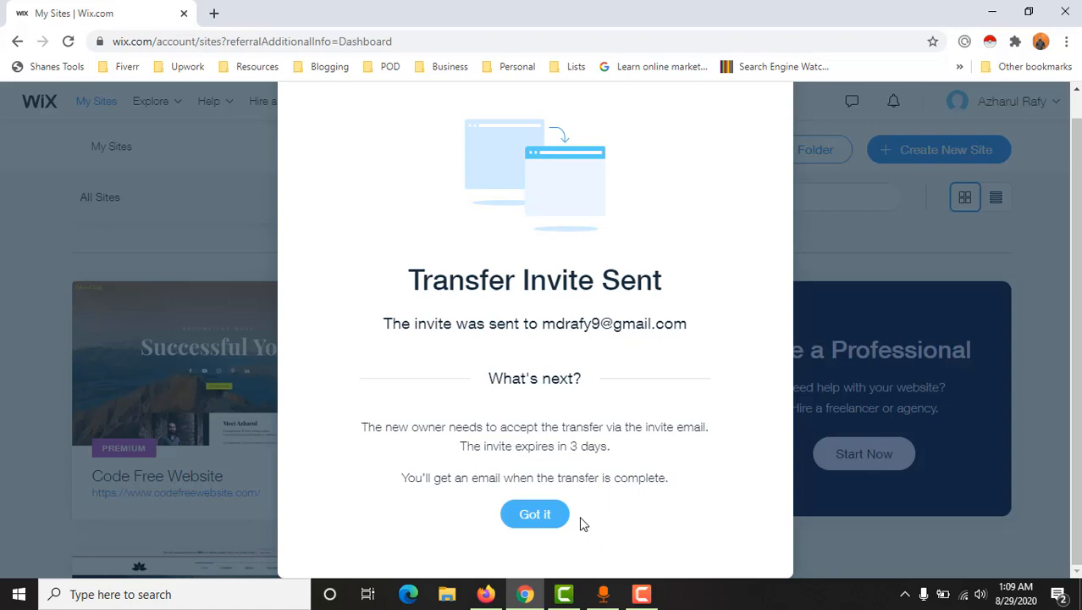
{"action": "mouse_move", "coordinate": [535, 514]}
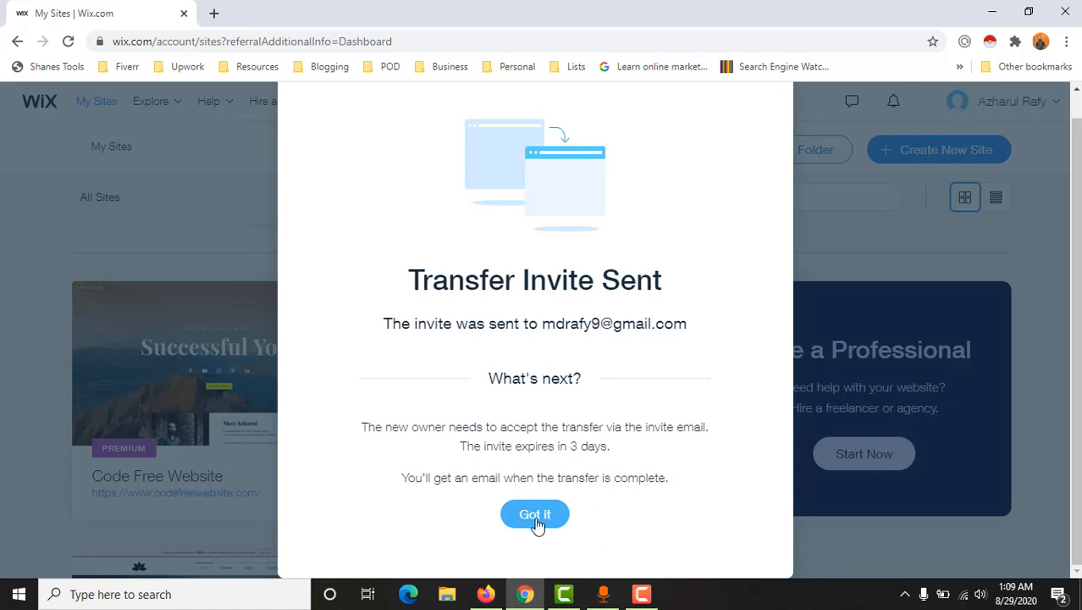
{"action": "left_click", "coordinate": [534, 513]}
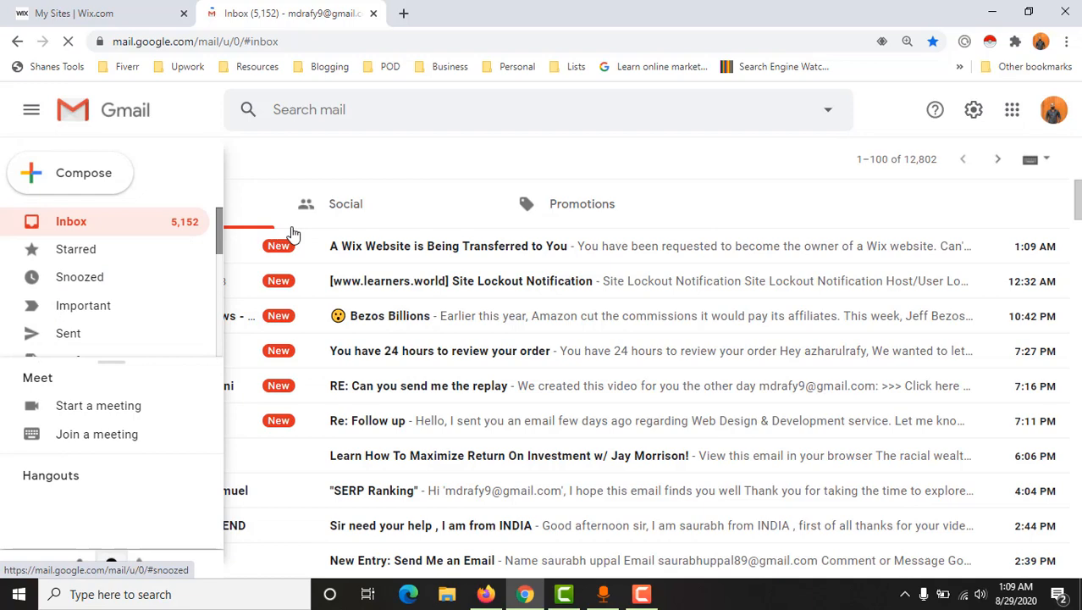
Open 'A Wix Website is Being Transferred to You' and scroll to Accept Transfer
{"action": "left_click", "coordinate": [31, 109]}
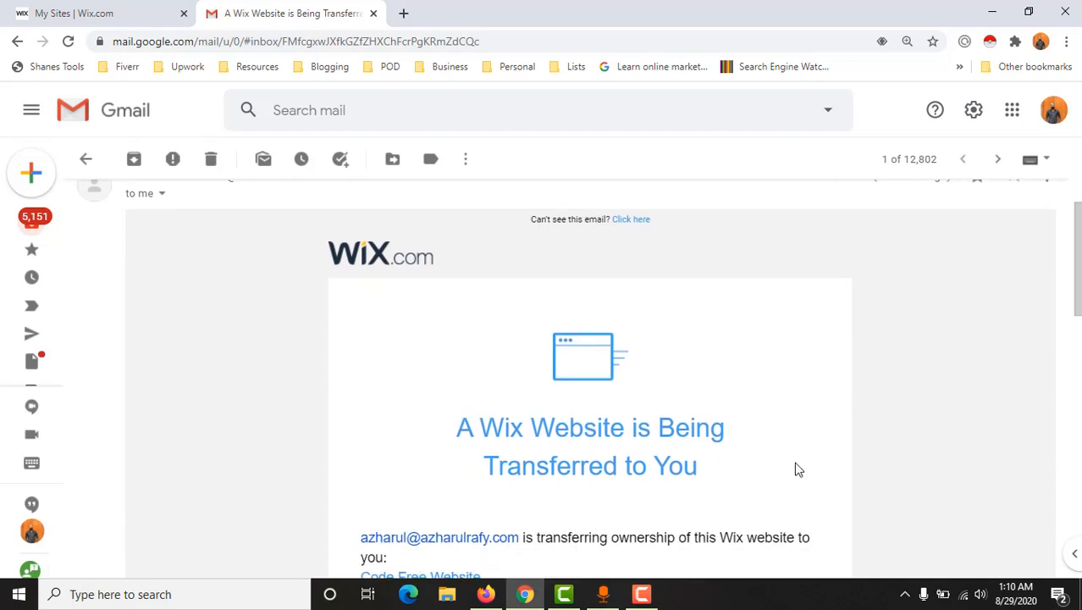
{"action": "scroll", "scroll_direction": "down", "scroll_amount": 3}
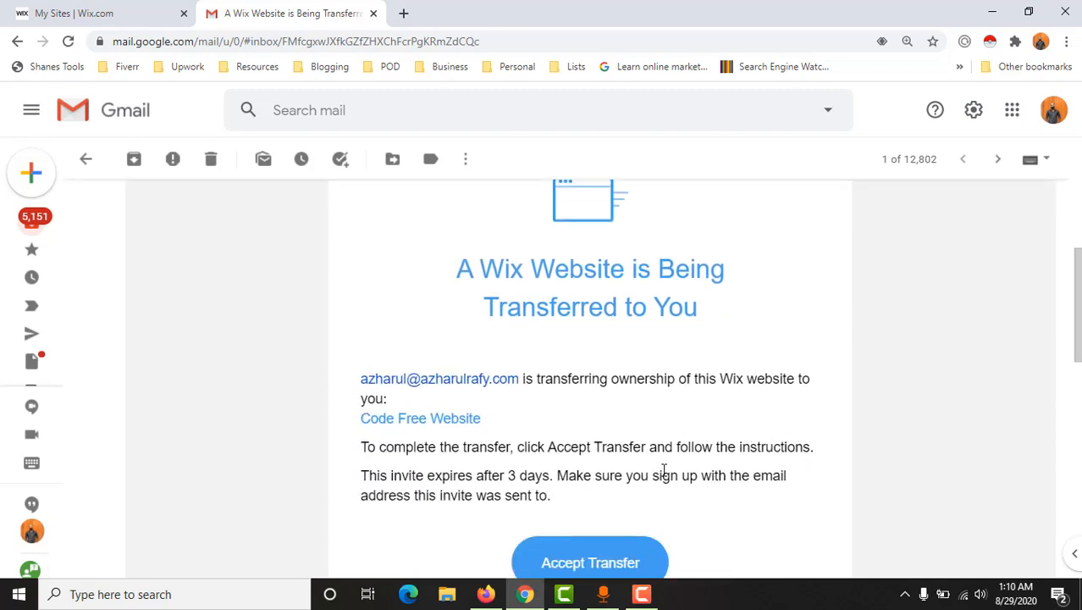
{"action": "scroll", "scroll_direction": "down", "scroll_amount": 3}
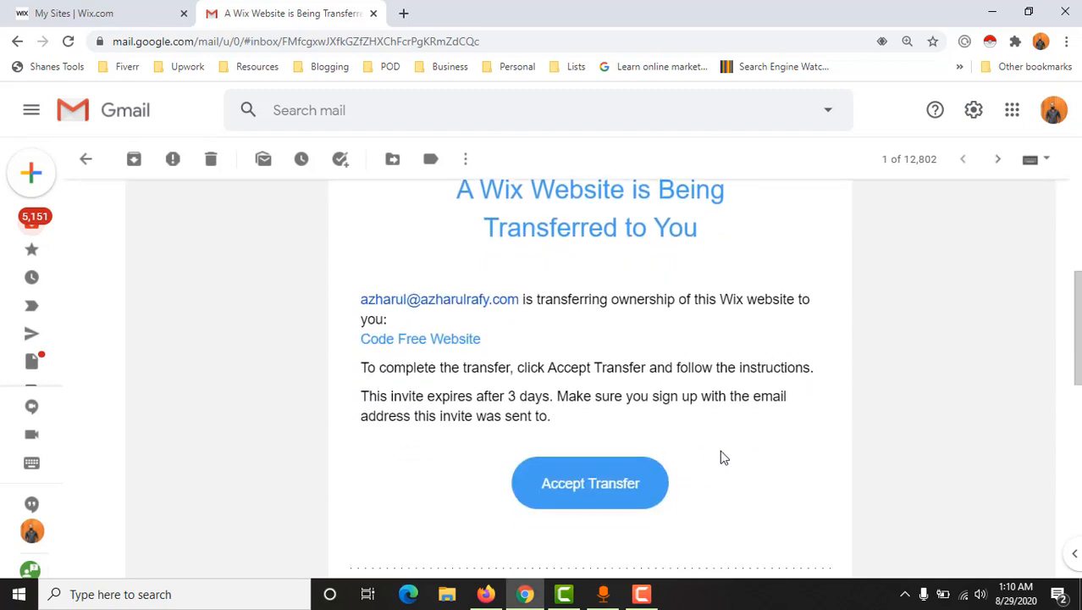
{"action": "mouse_move", "coordinate": [599, 479]}
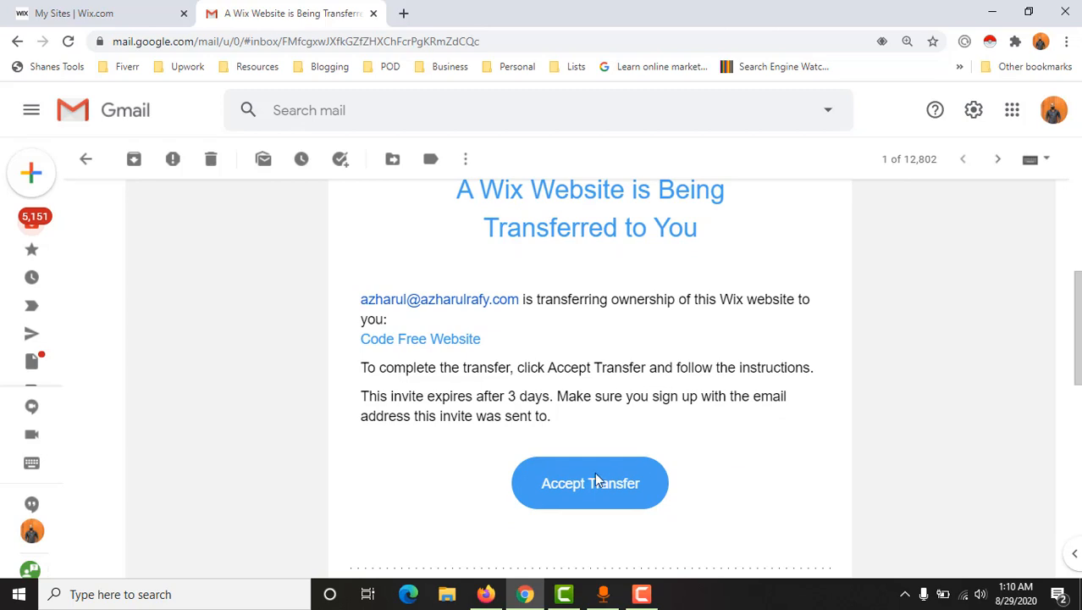
{"action": "mouse_move", "coordinate": [649, 472]}
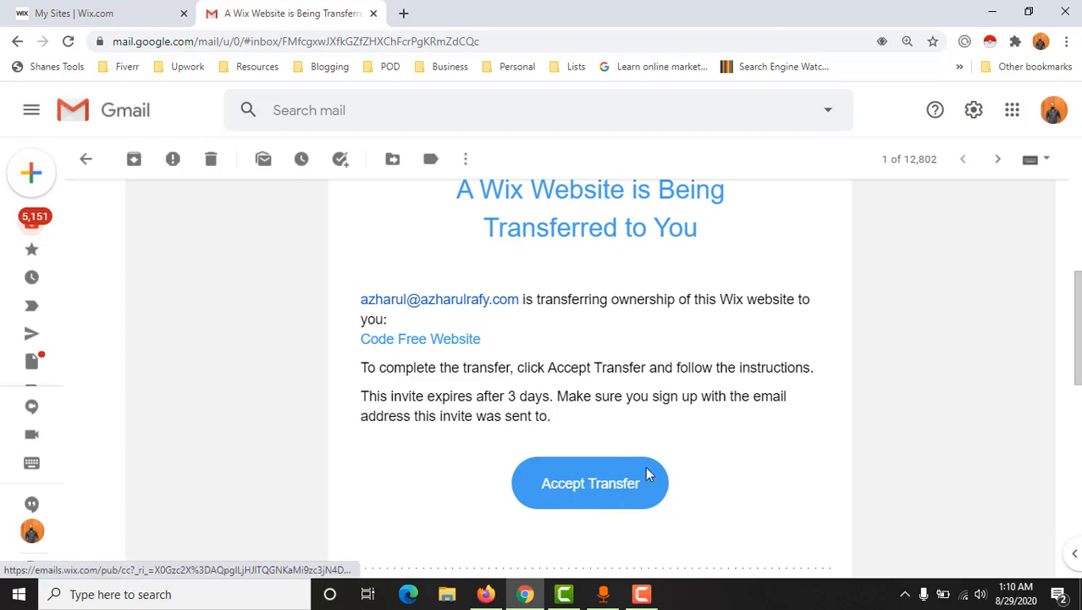
{"action": "mouse_move", "coordinate": [657, 436]}
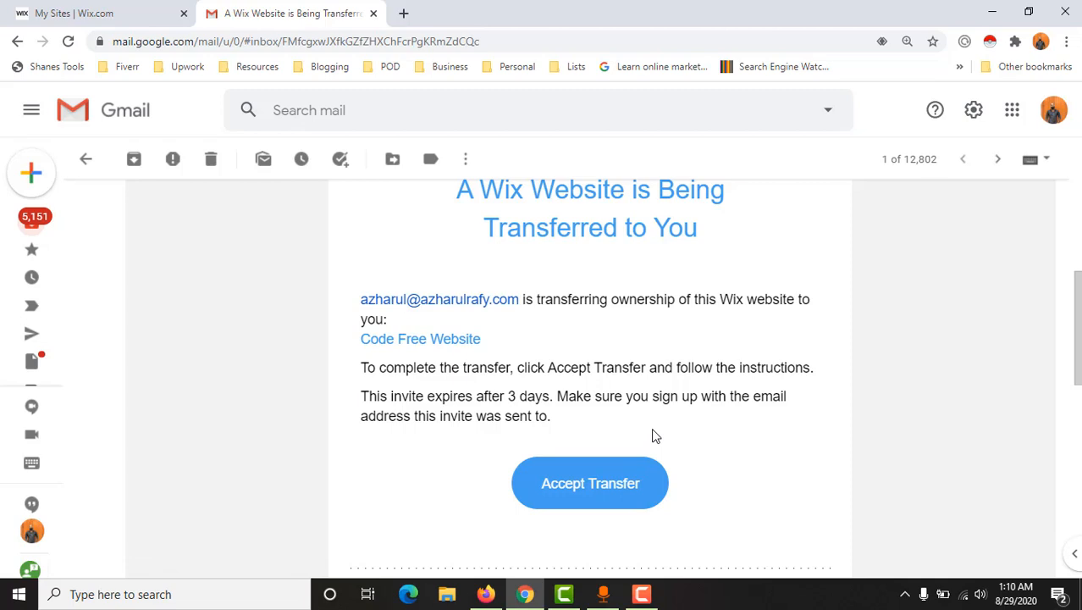
{"action": "mouse_move", "coordinate": [79, 7]}
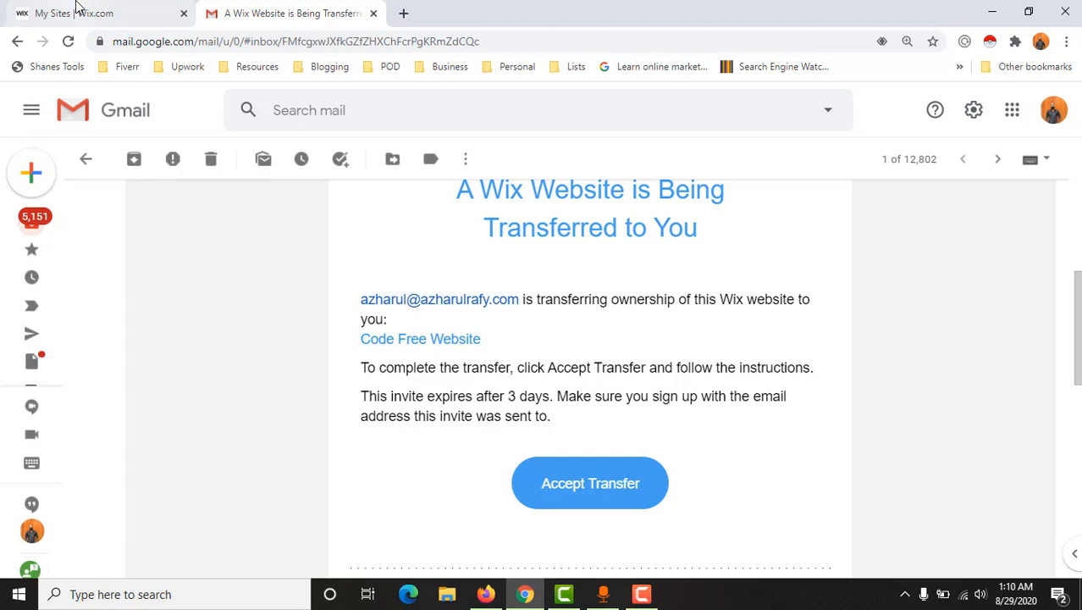
{"action": "mouse_move", "coordinate": [850, 375]}
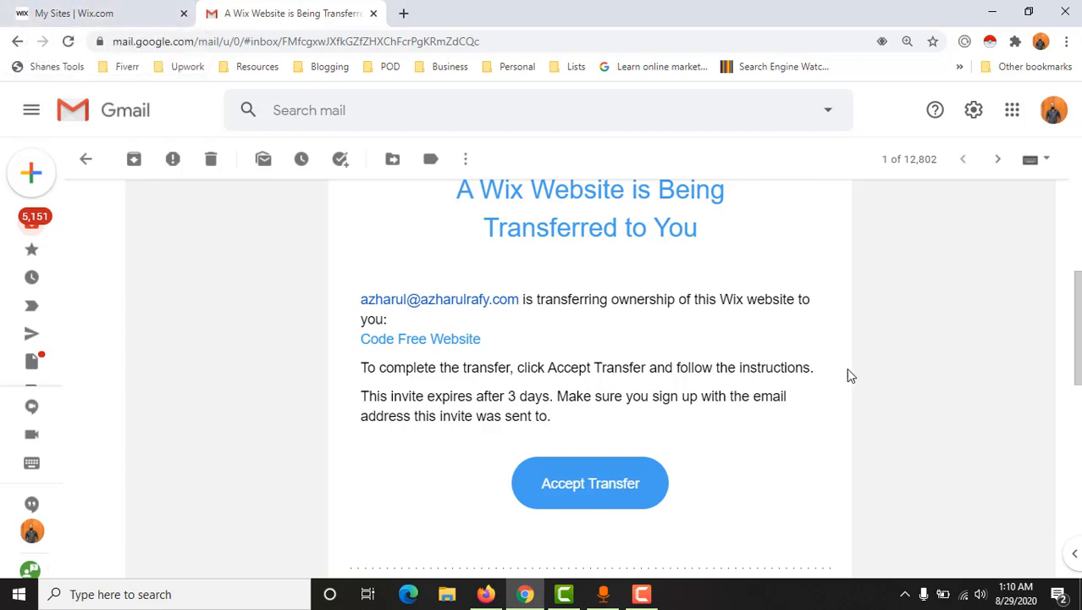